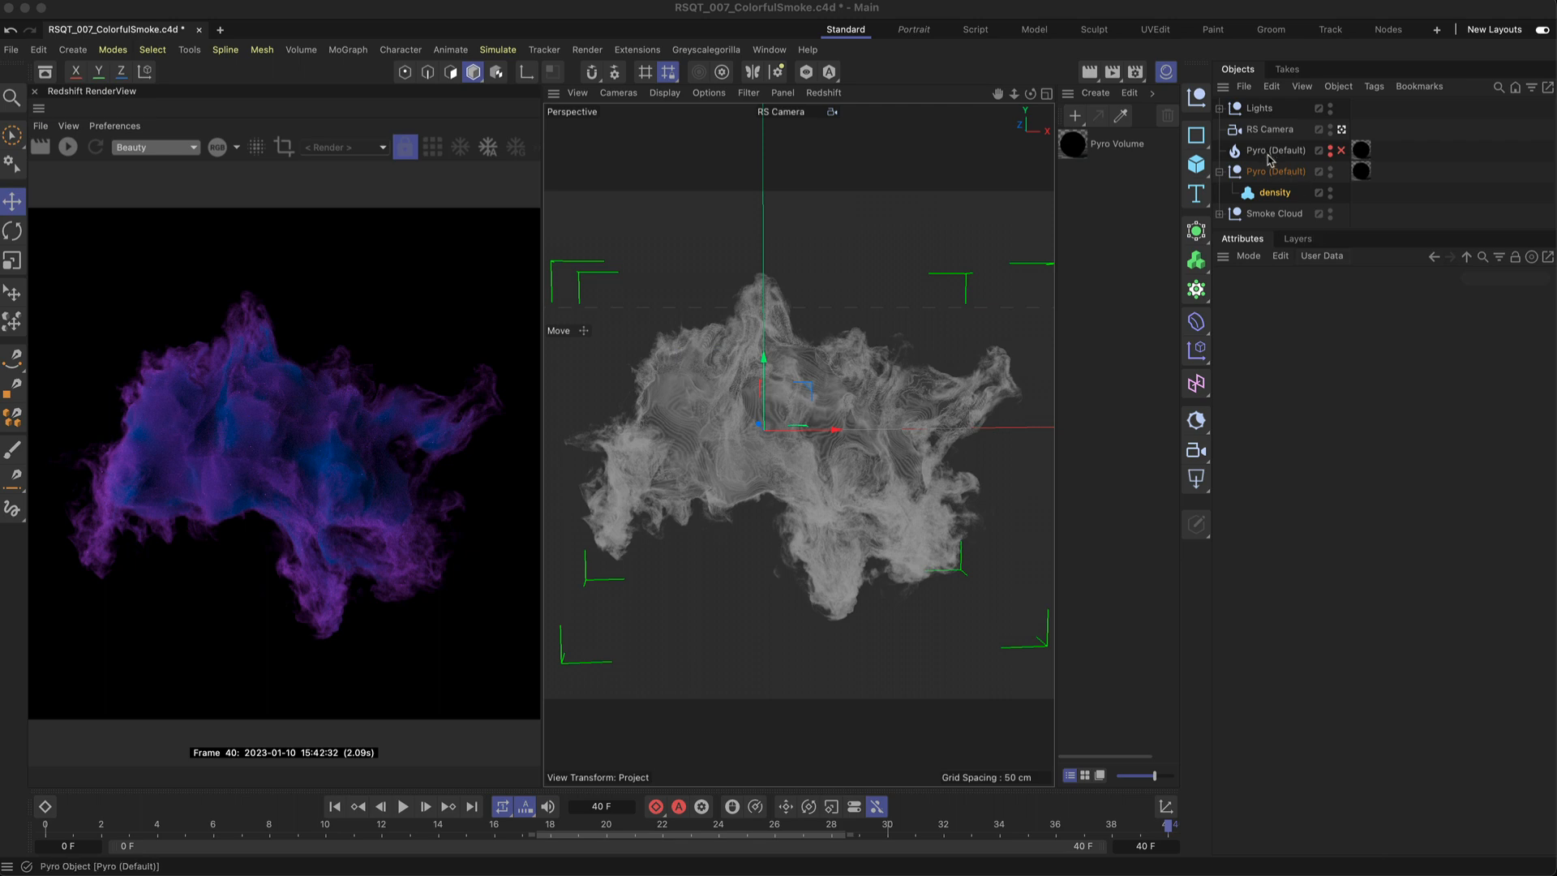
# - Select the density child of Pyro (Default) to view its density_1.vdb Volume Object settings
pyautogui.click(1278, 150)
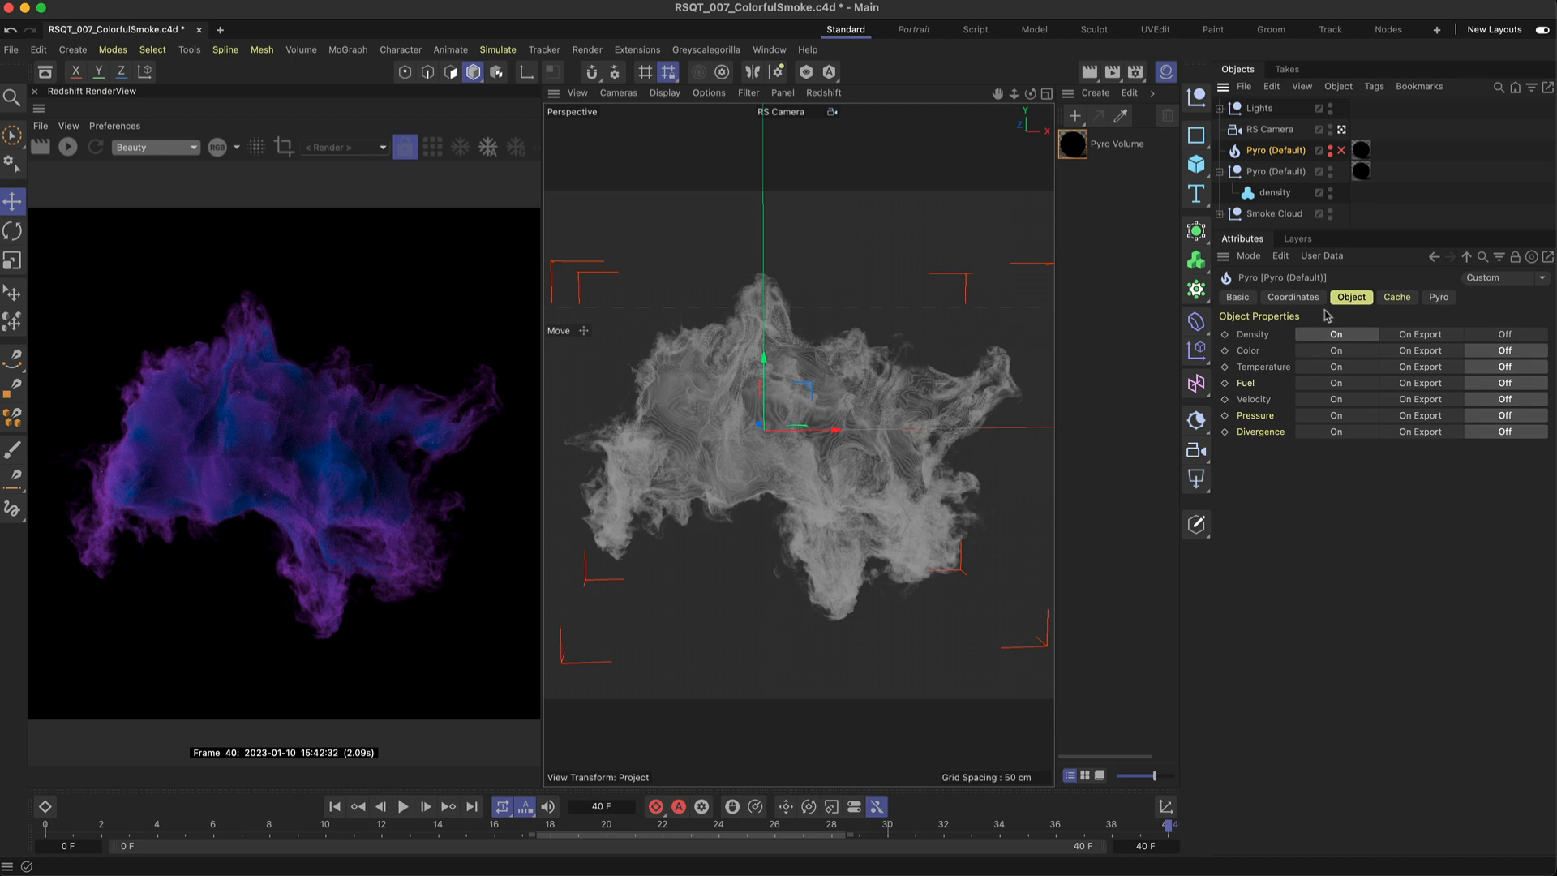
pyautogui.click(1273, 191)
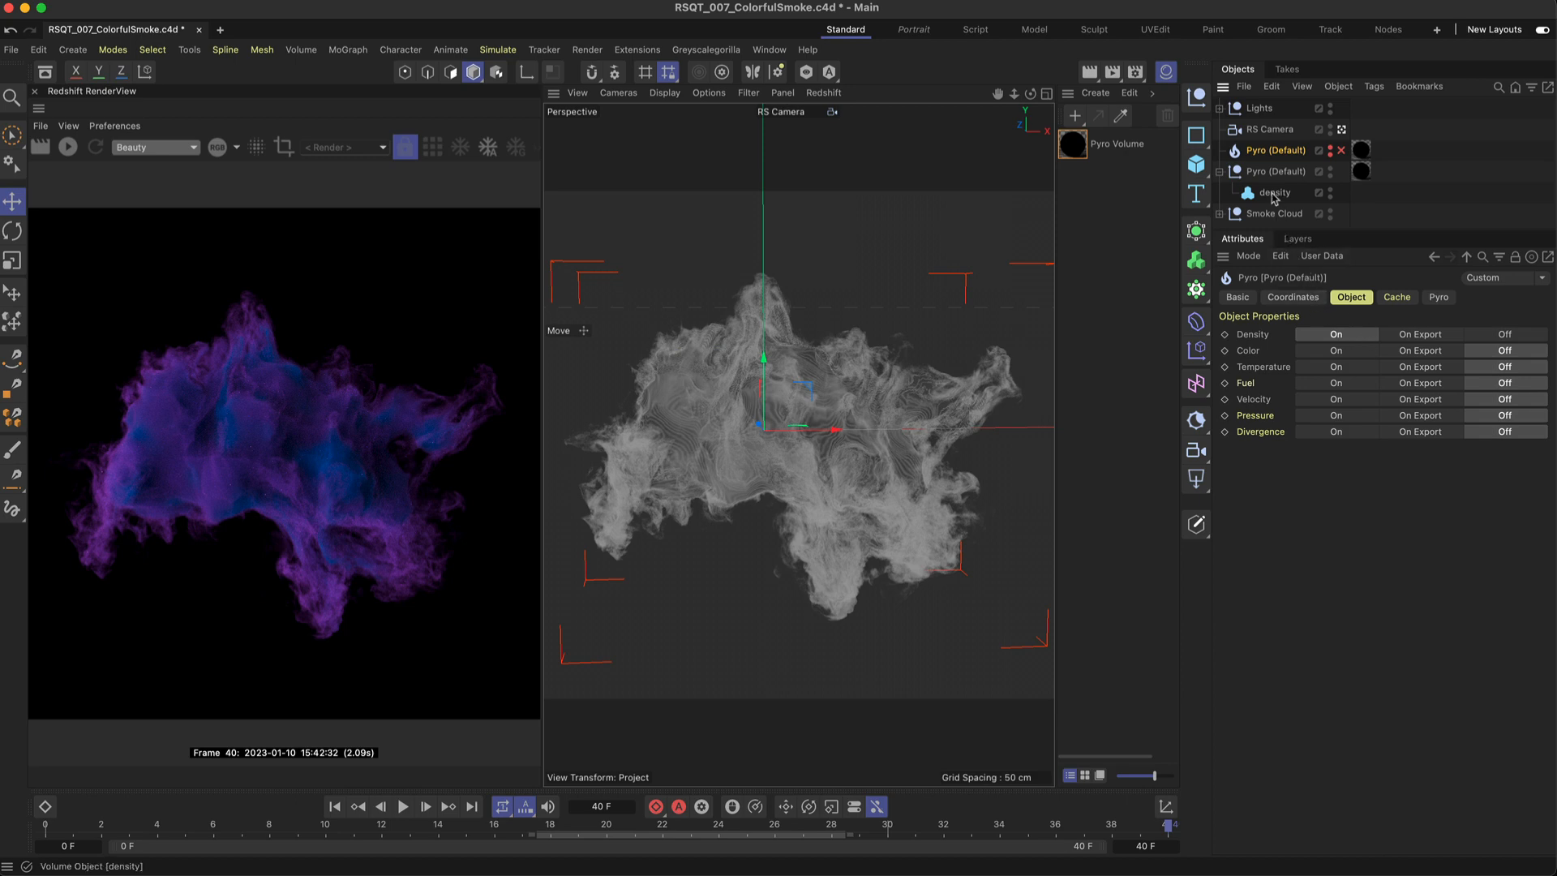
pyautogui.click(1274, 191)
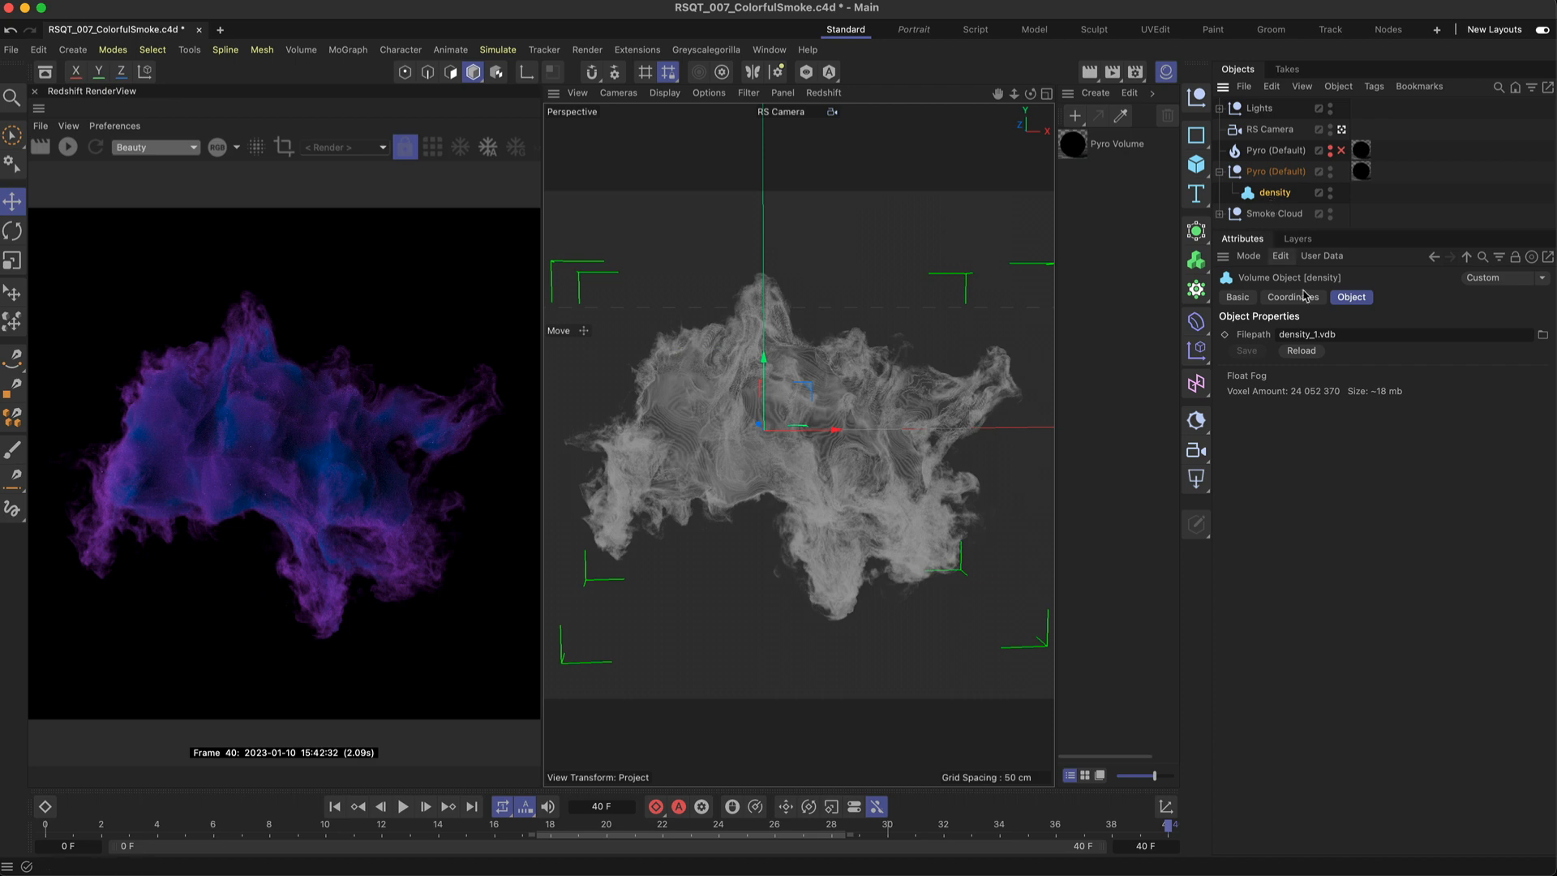
pyautogui.moveTo(1349, 350)
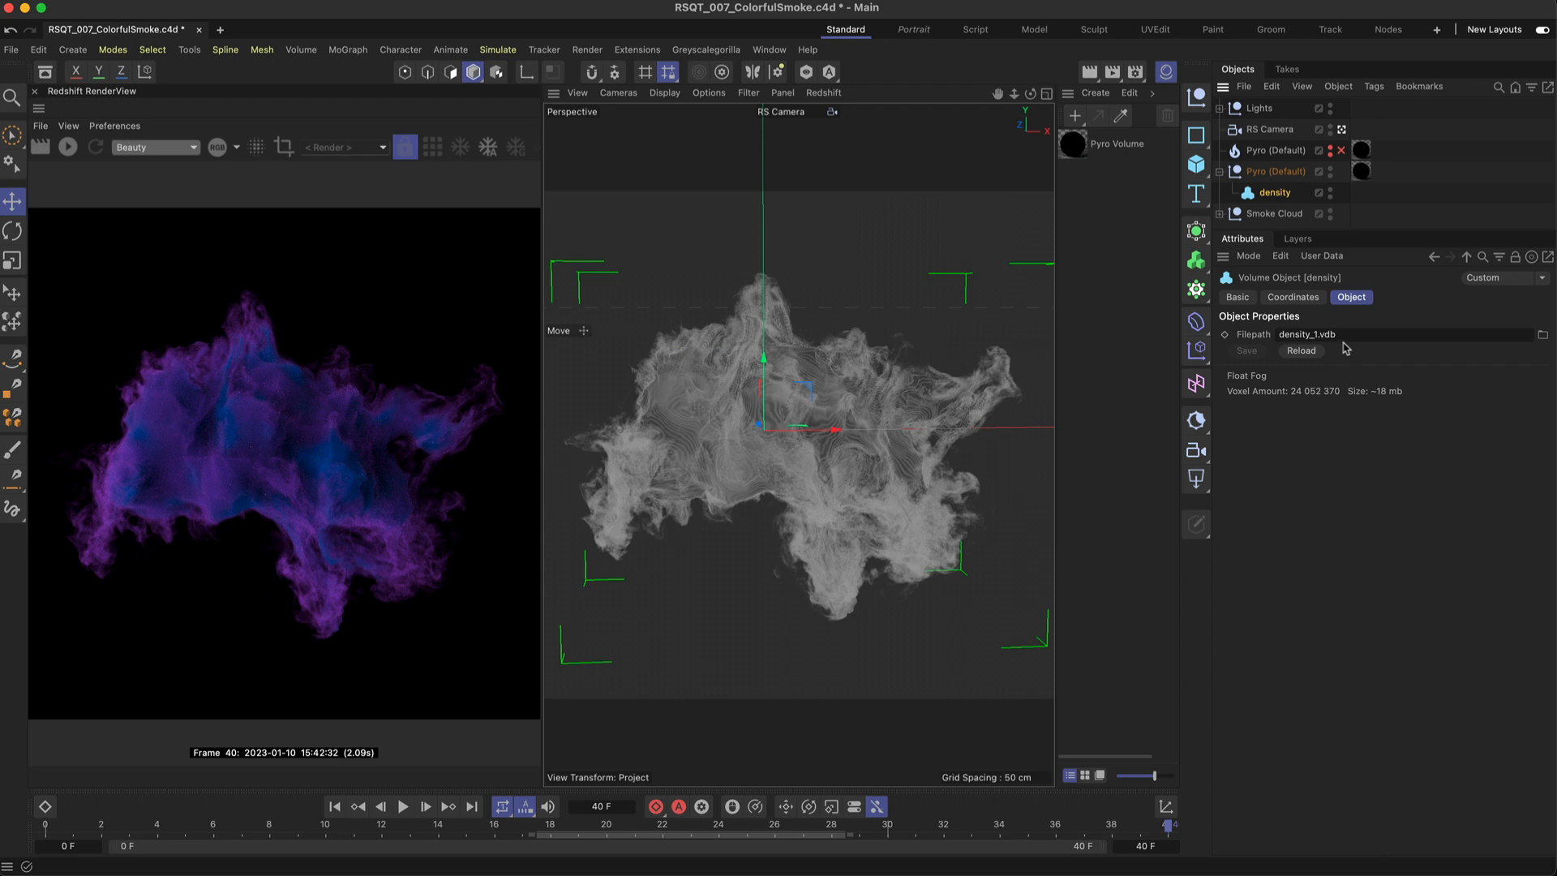
pyautogui.moveTo(1118, 171)
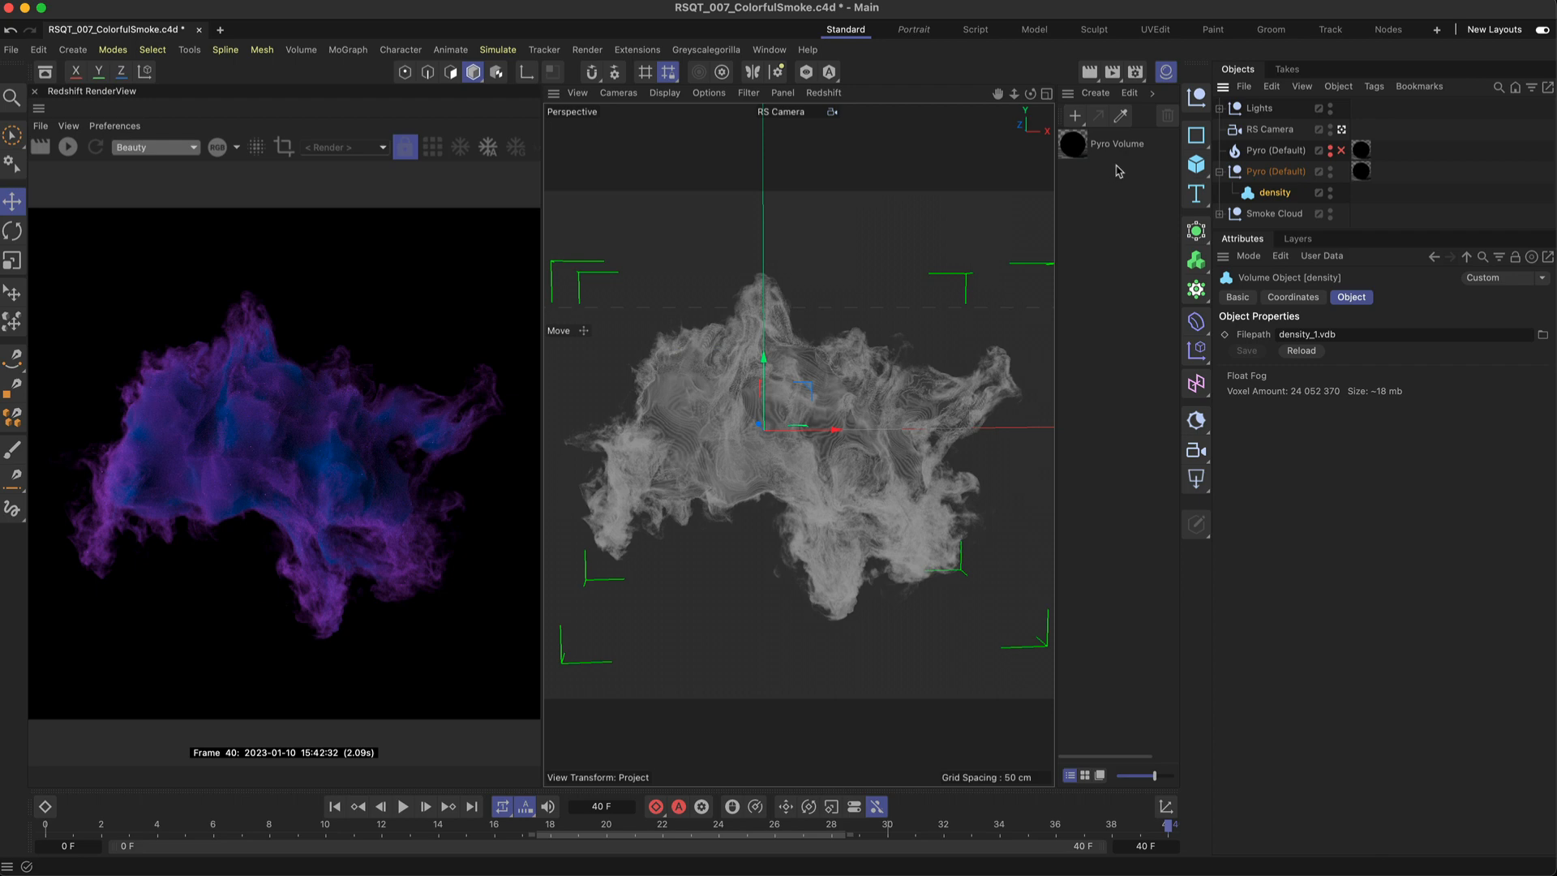
pyautogui.moveTo(762, 155)
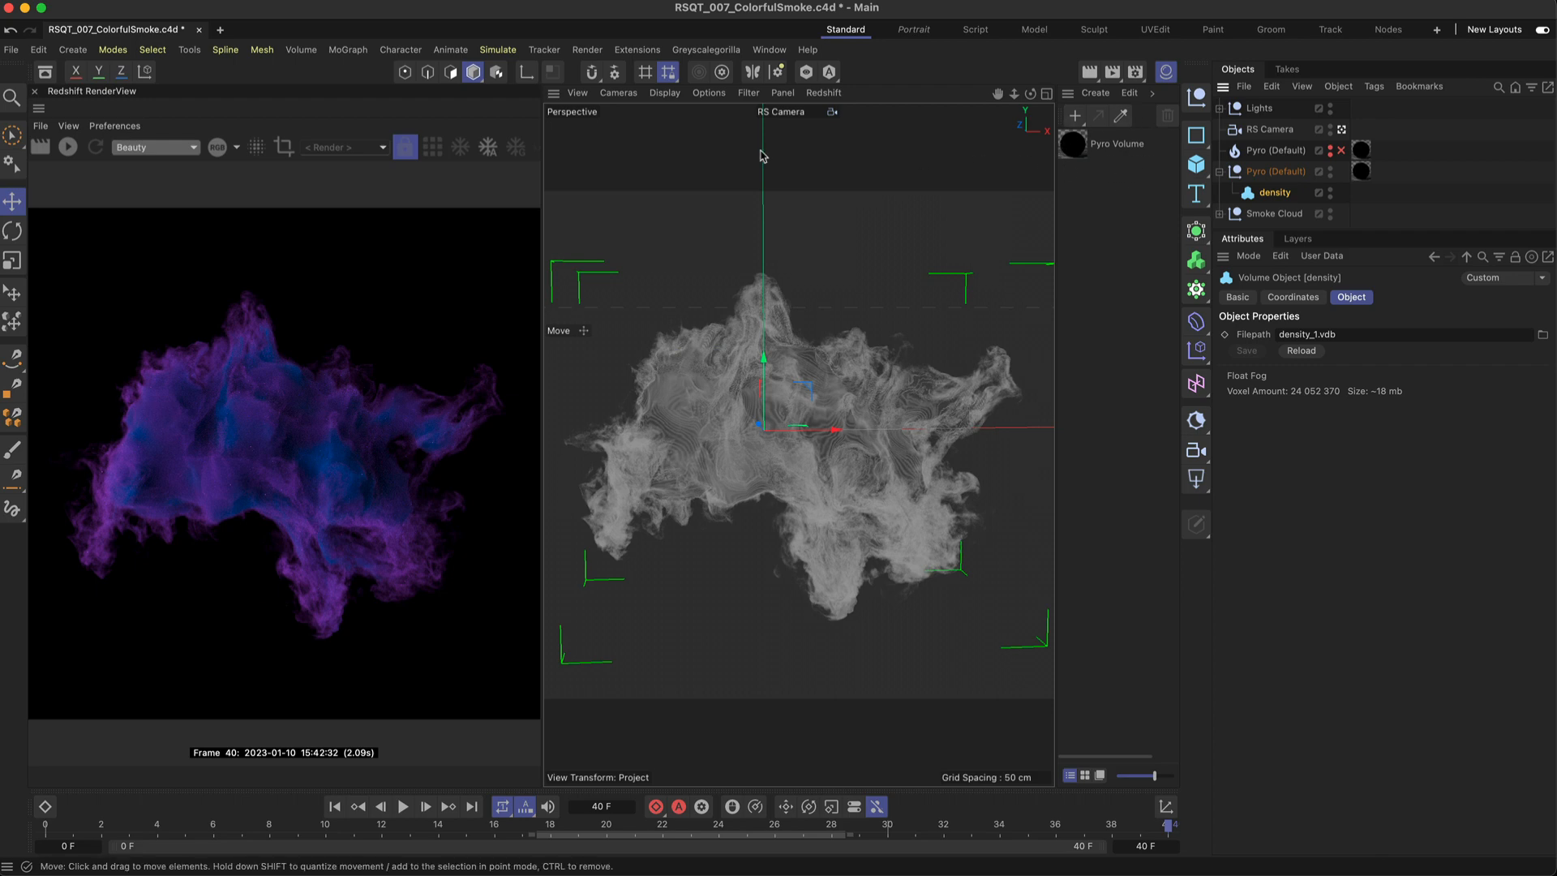
# - Restart the Redshift interactive render and create the Pyro Volume.1 material
pyautogui.click(67, 146)
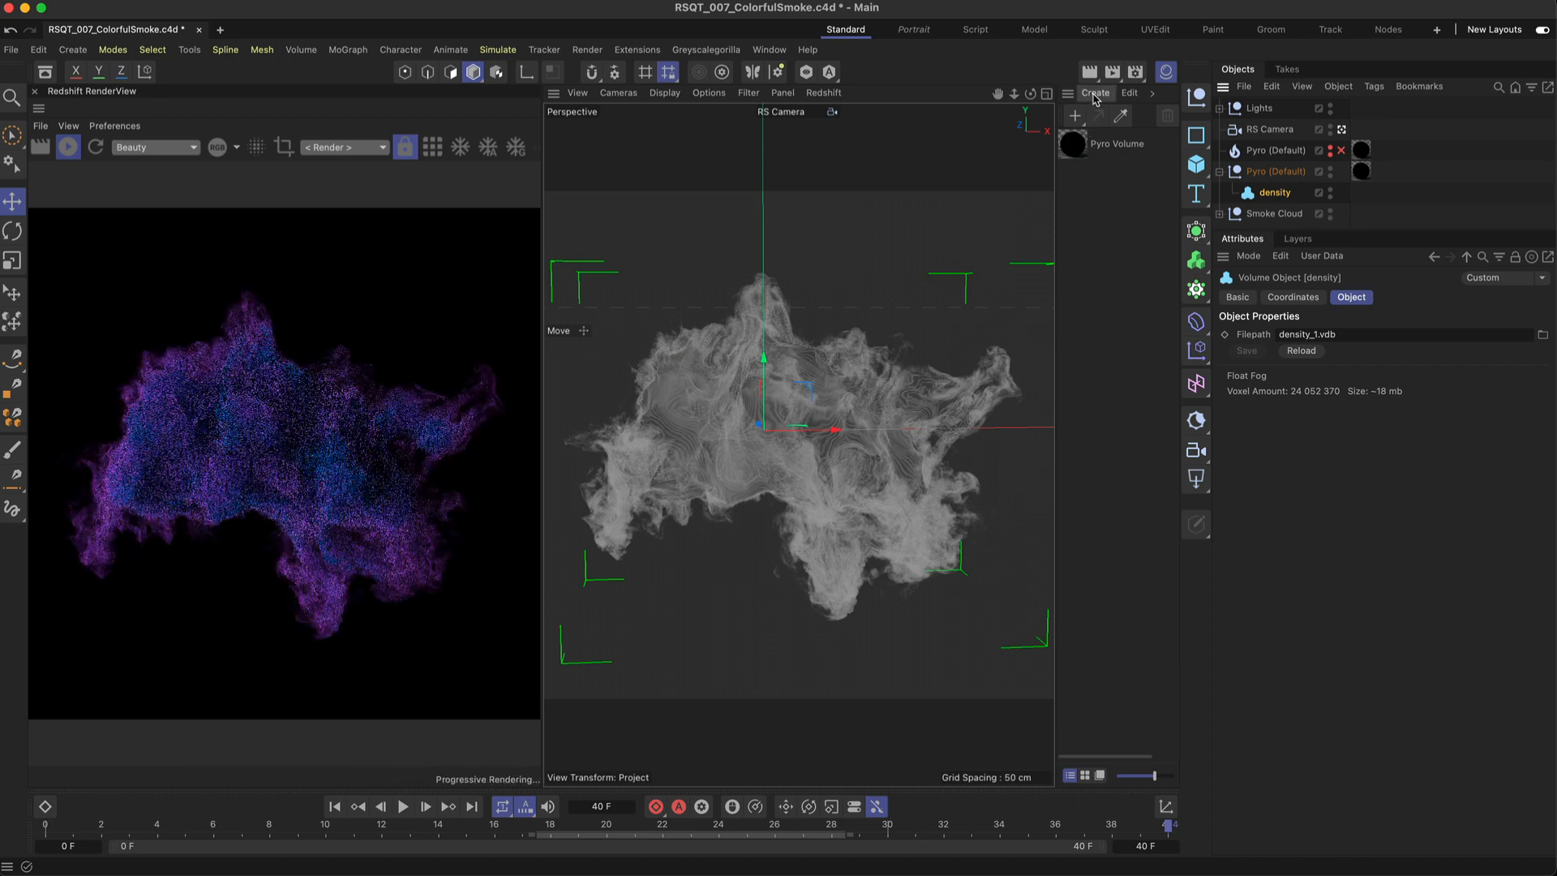
pyautogui.click(1094, 93)
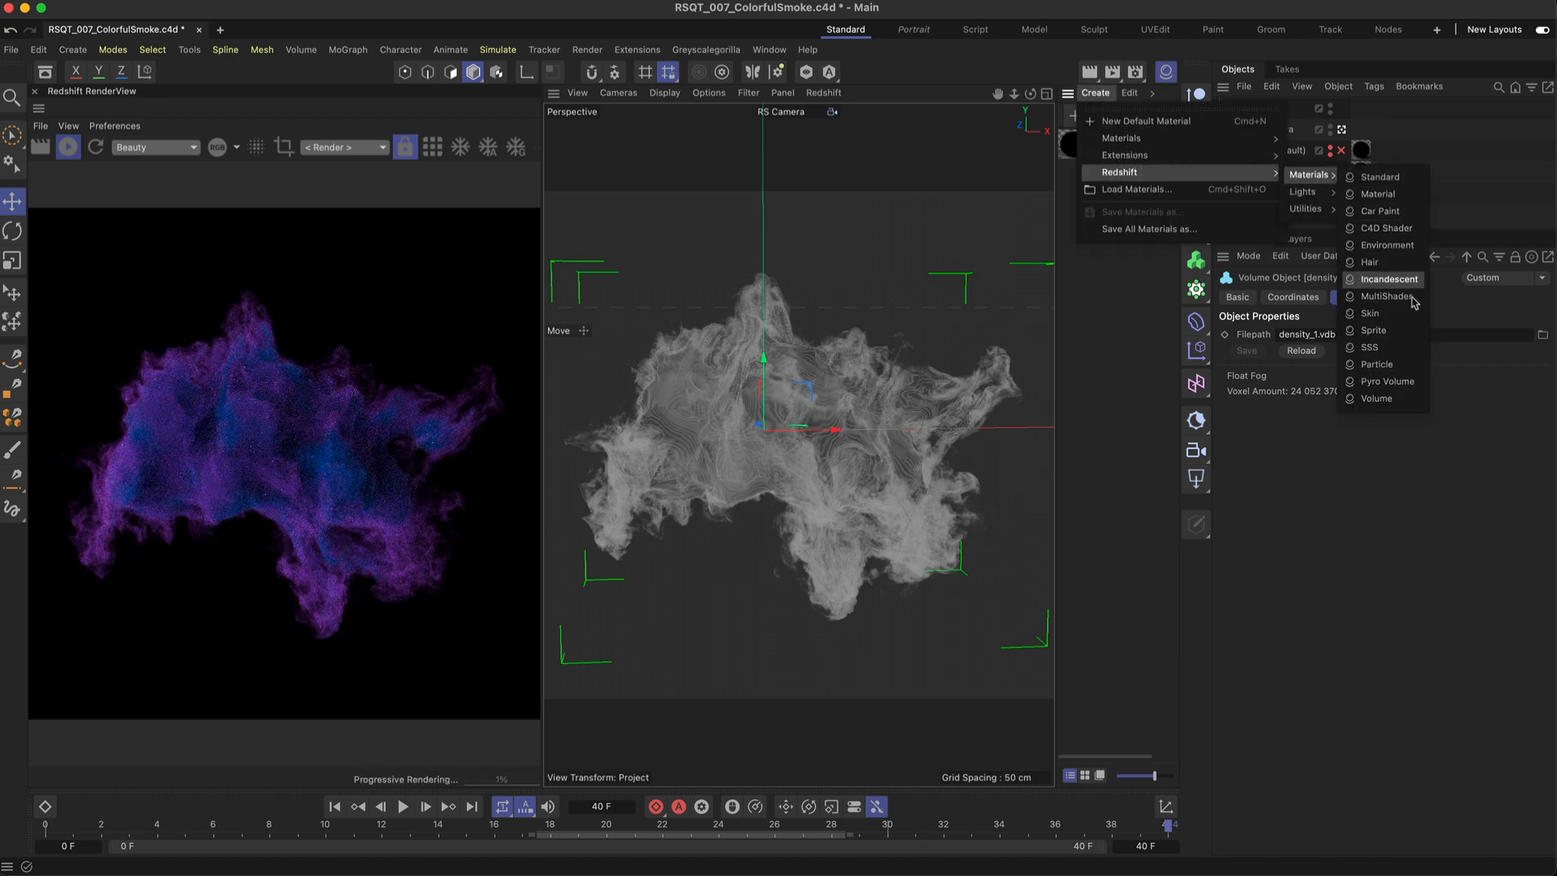
pyautogui.click(1383, 382)
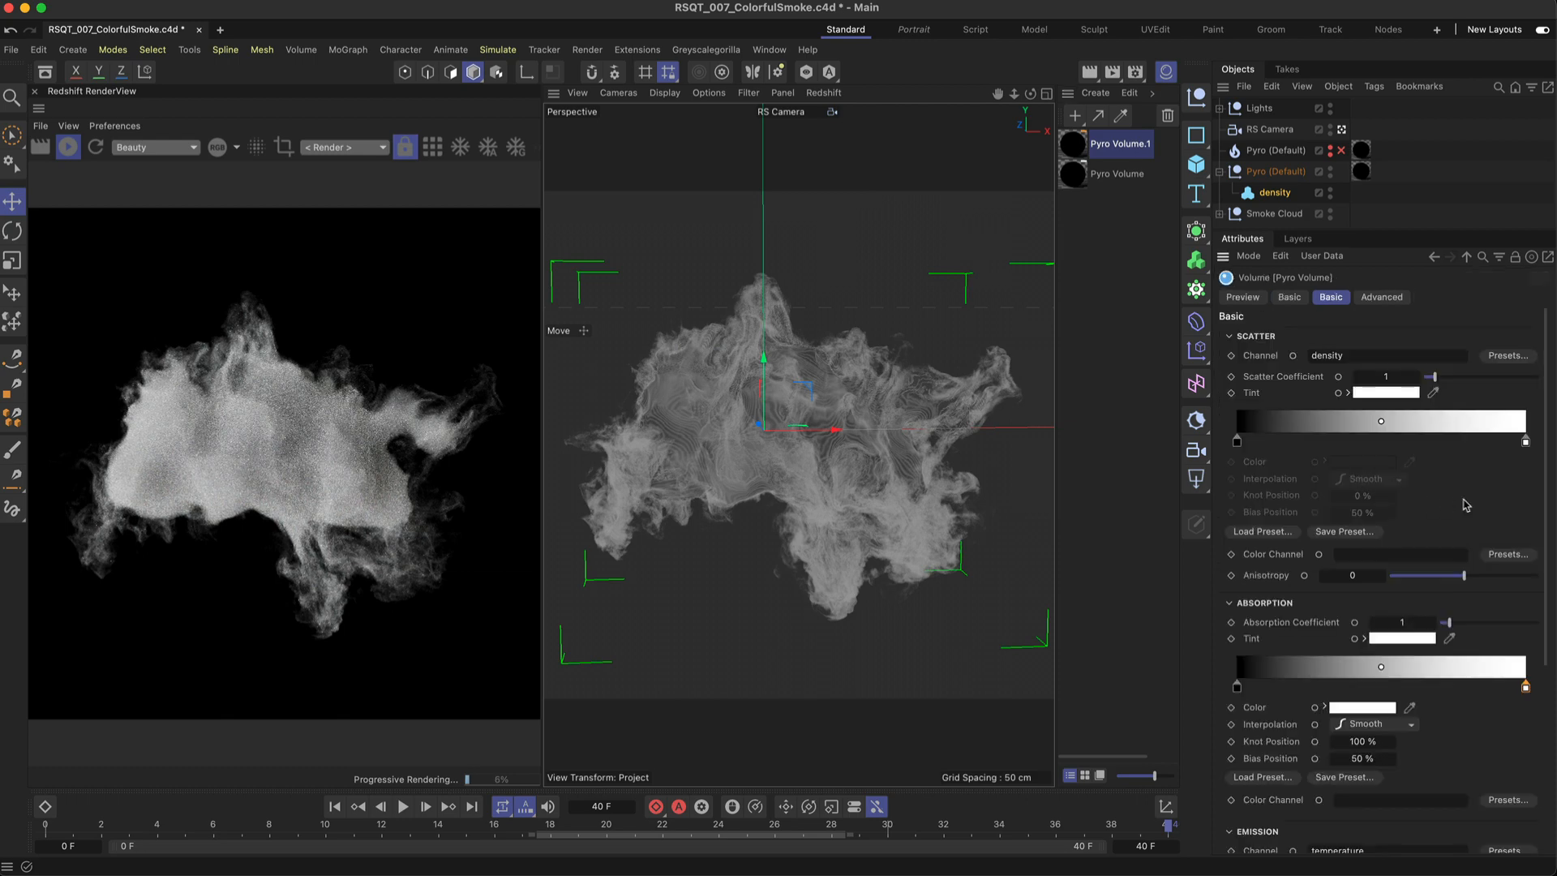
pyautogui.moveTo(1273, 461)
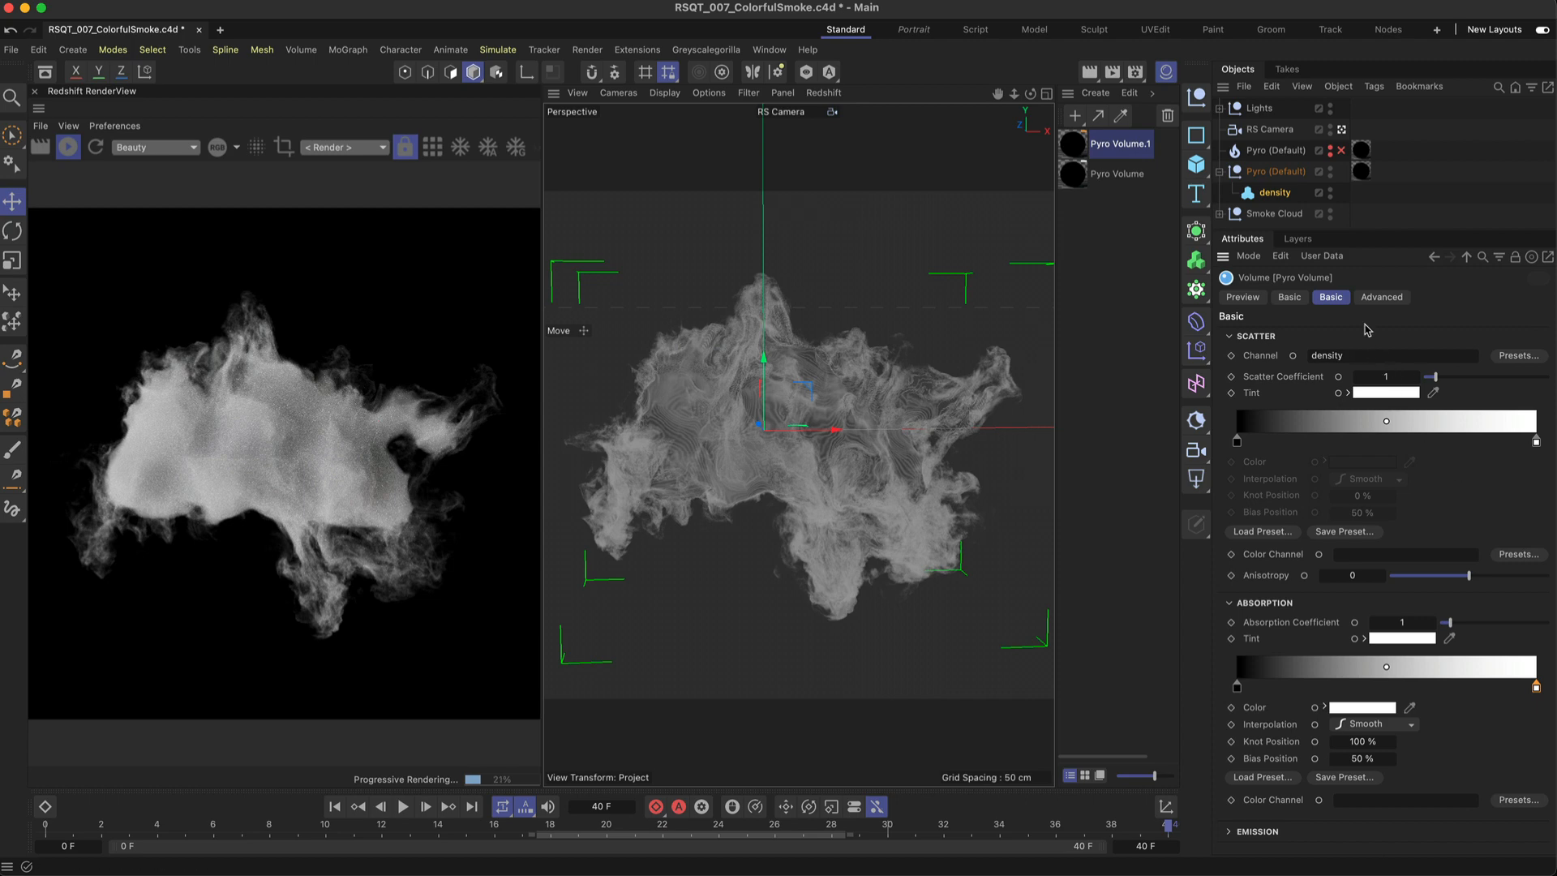
pyautogui.moveTo(1367, 329)
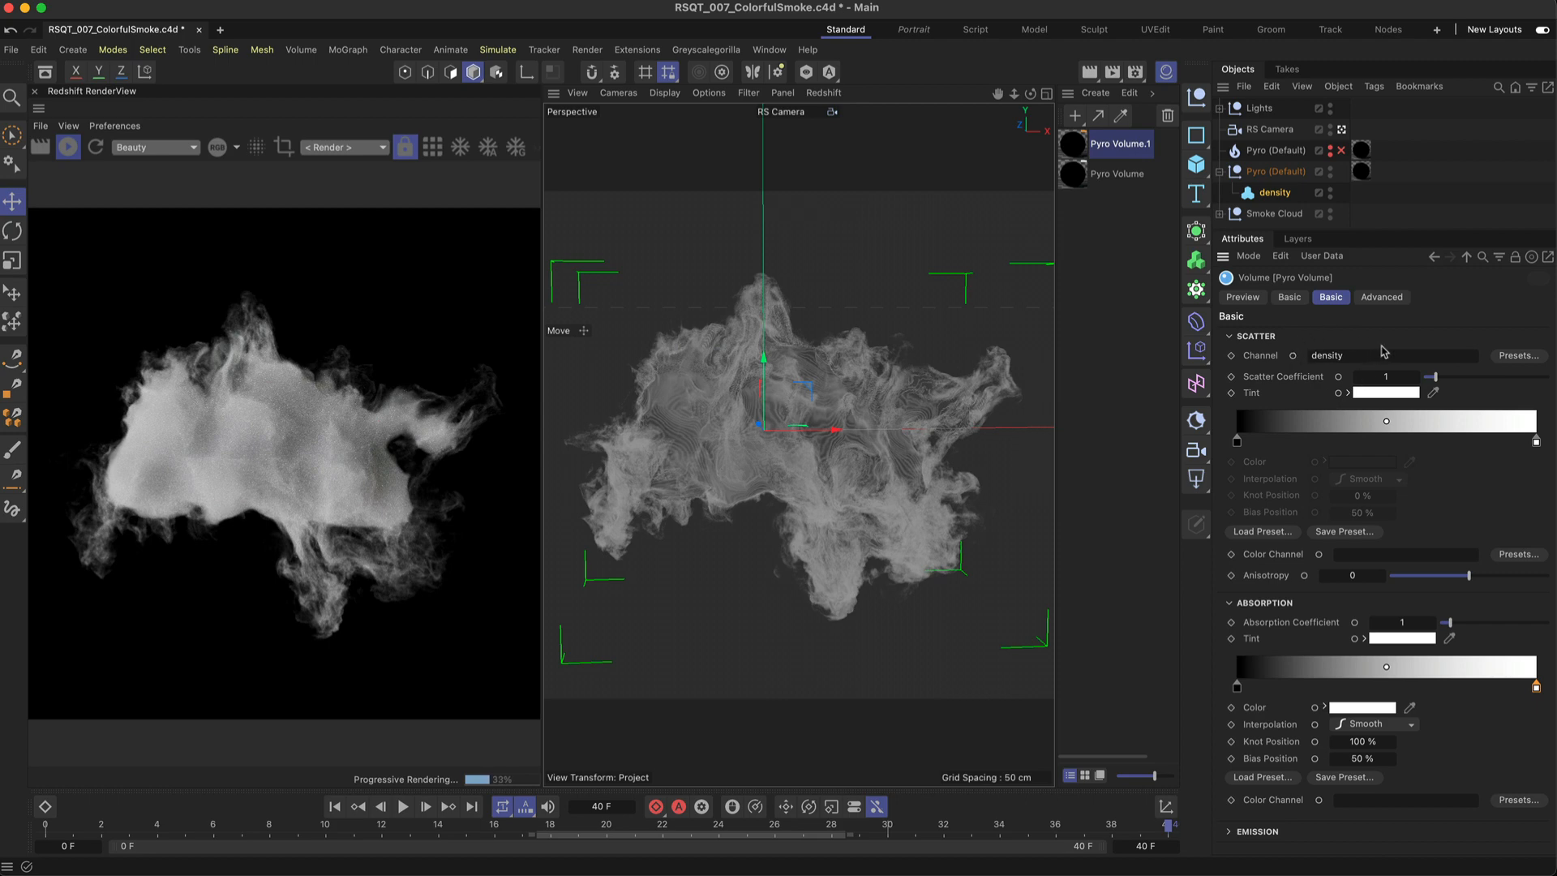
# - Try scatter coefficient values, leaving it at 1, then raise the absorption coefficient
pyautogui.moveTo(1434, 376); pyautogui.dragTo(1519, 376)
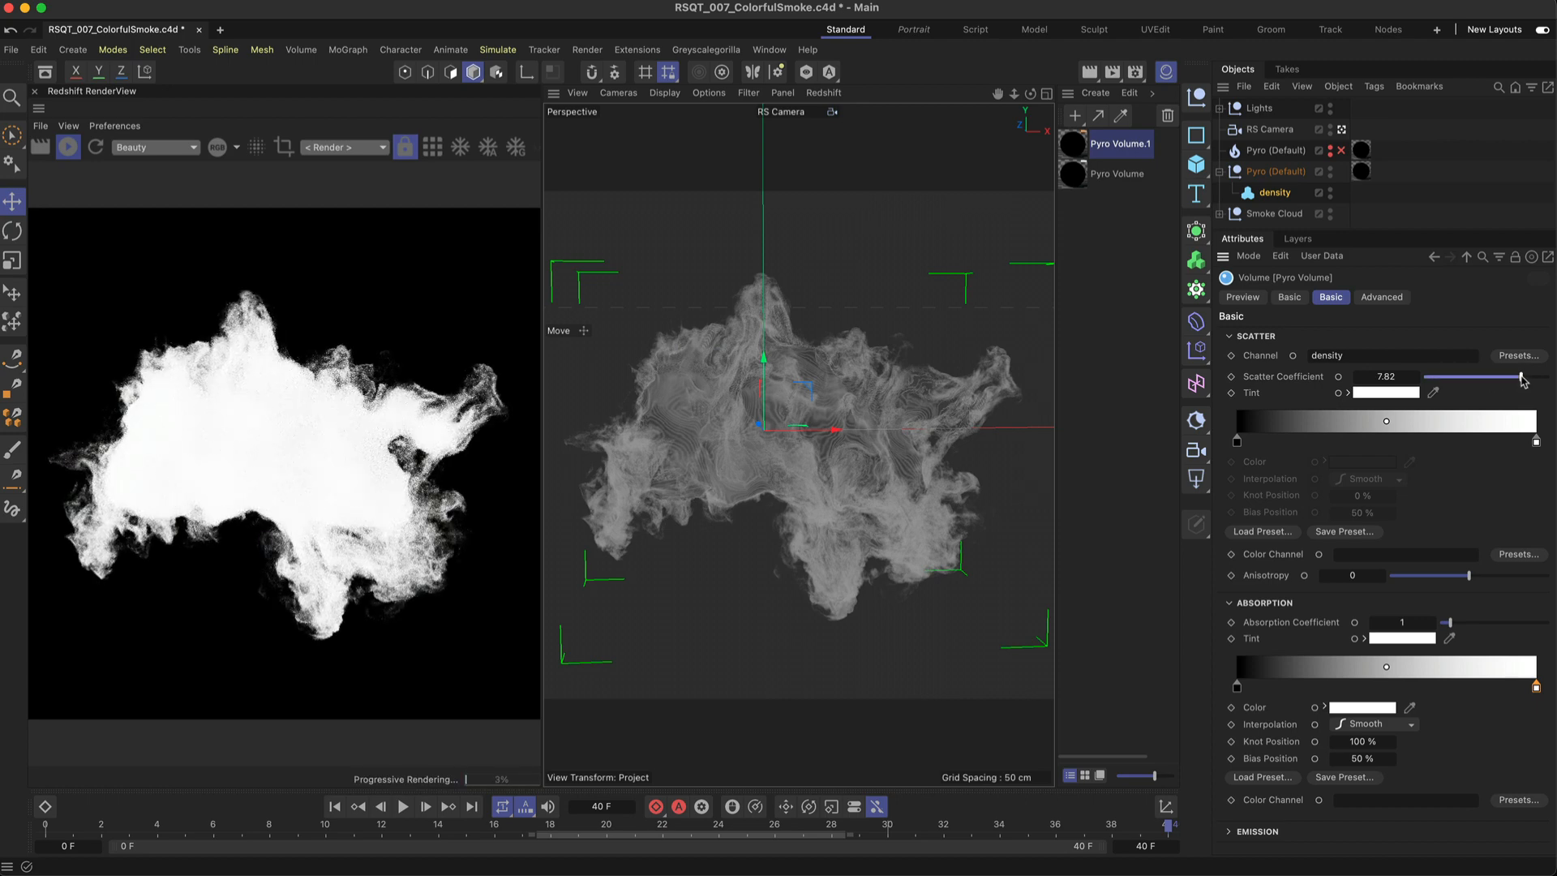
pyautogui.moveTo(1519, 377); pyautogui.dragTo(1433, 378)
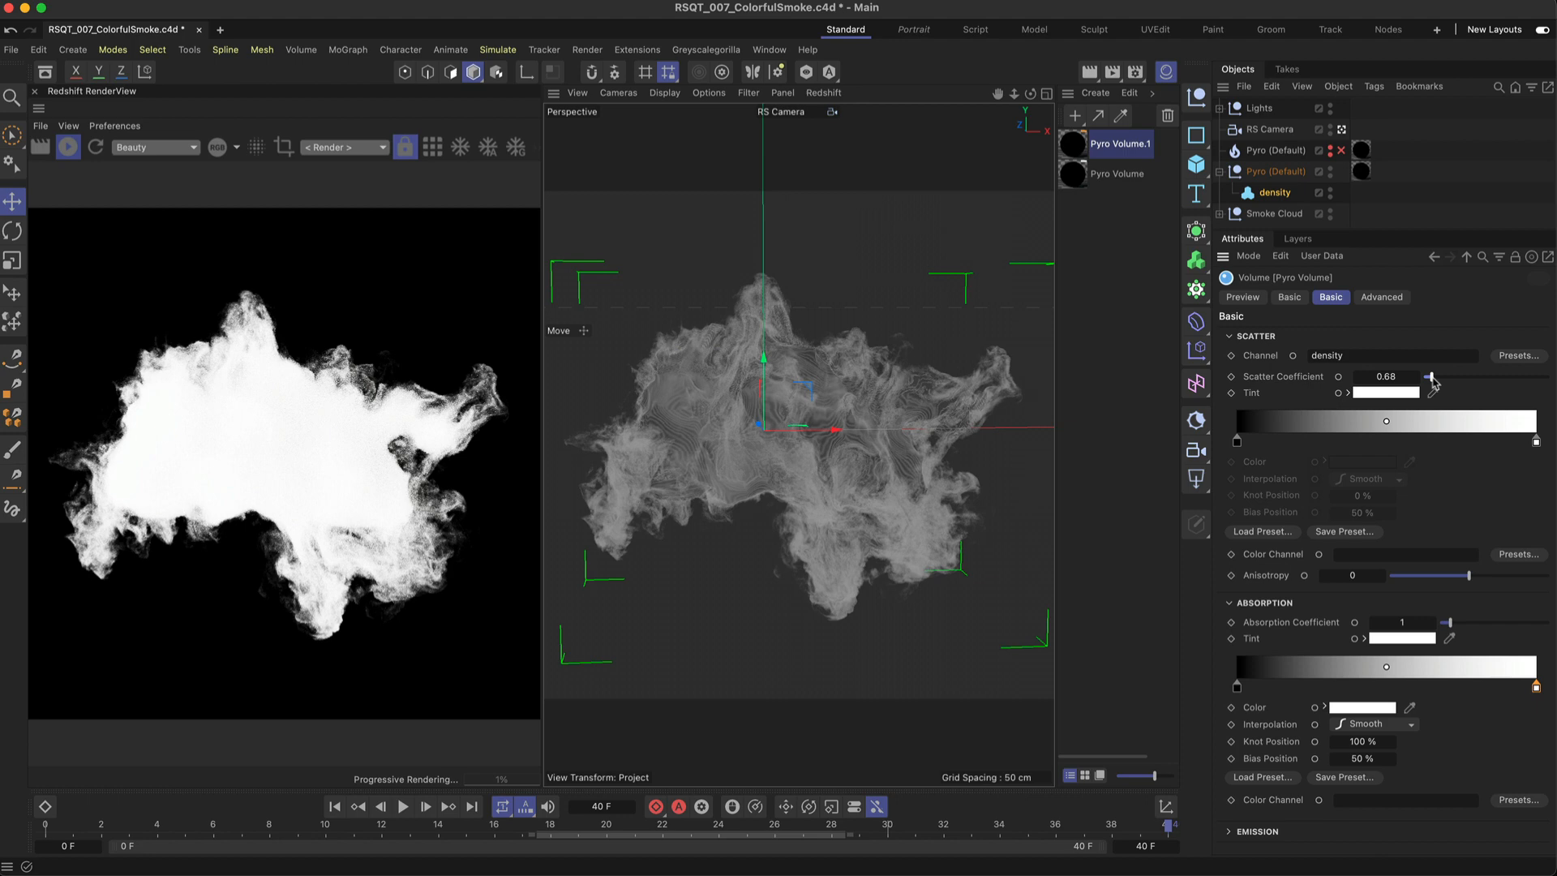
pyautogui.moveTo(1428, 380); pyautogui.dragTo(1440, 380)
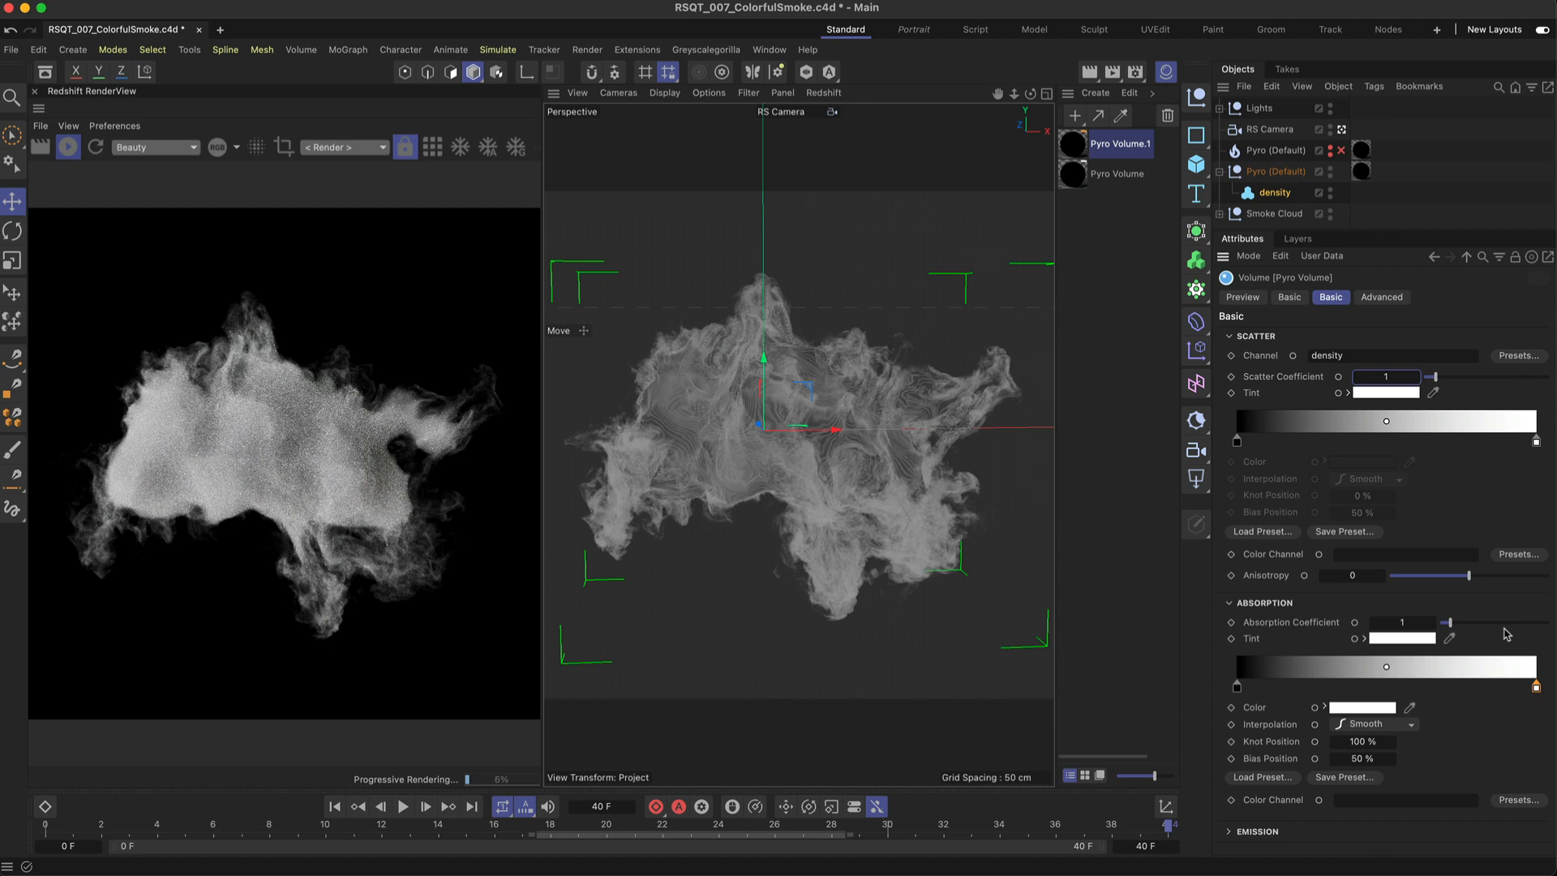
pyautogui.moveTo(1452, 623); pyautogui.dragTo(1532, 623)
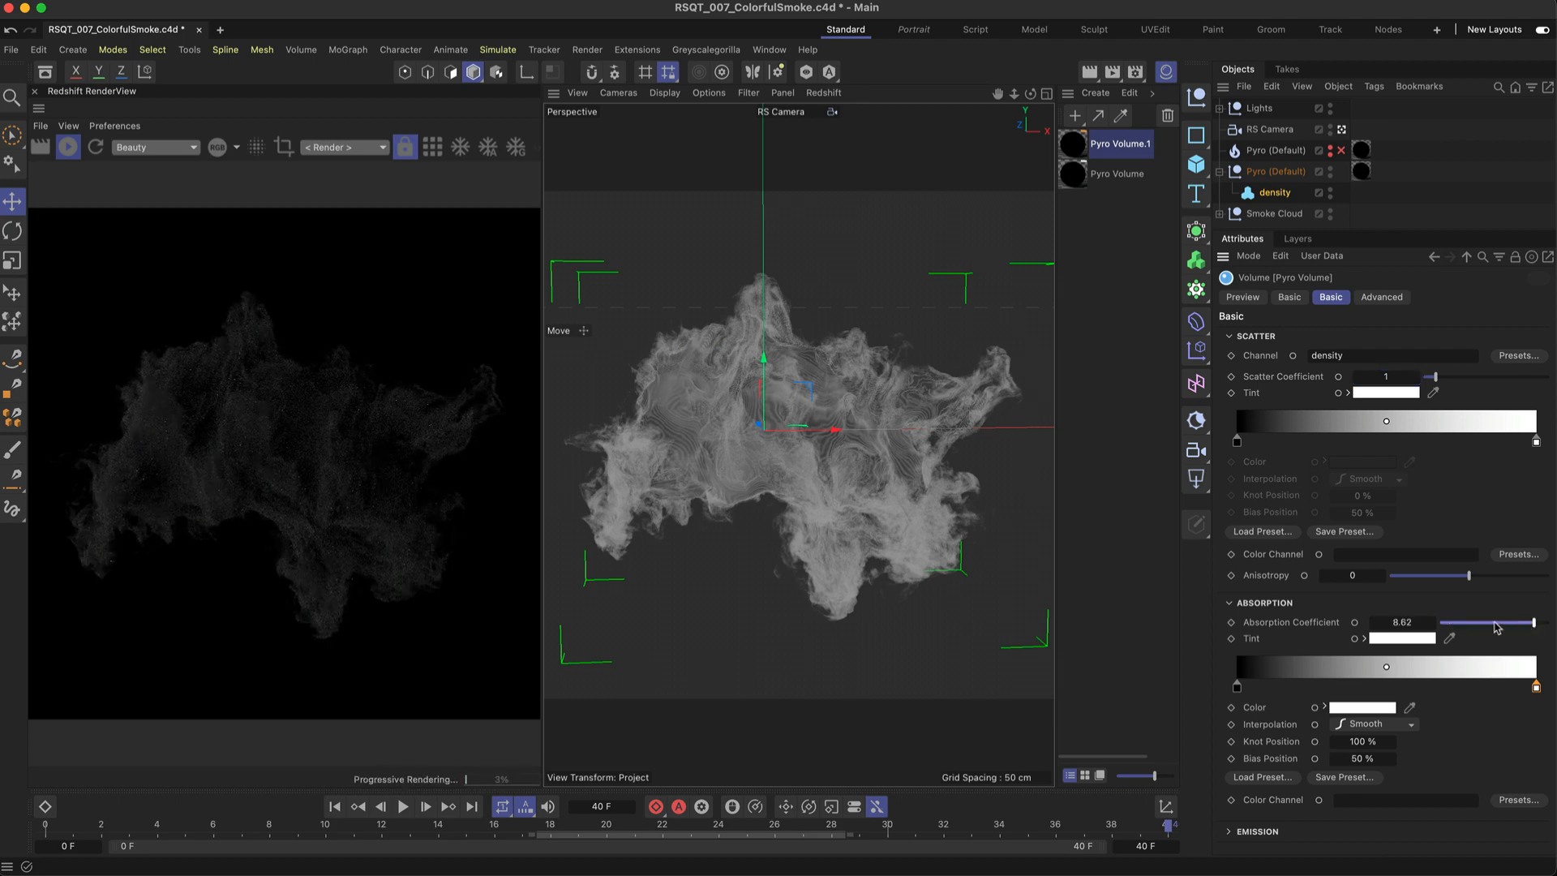
pyautogui.moveTo(1532, 623); pyautogui.dragTo(1448, 623)
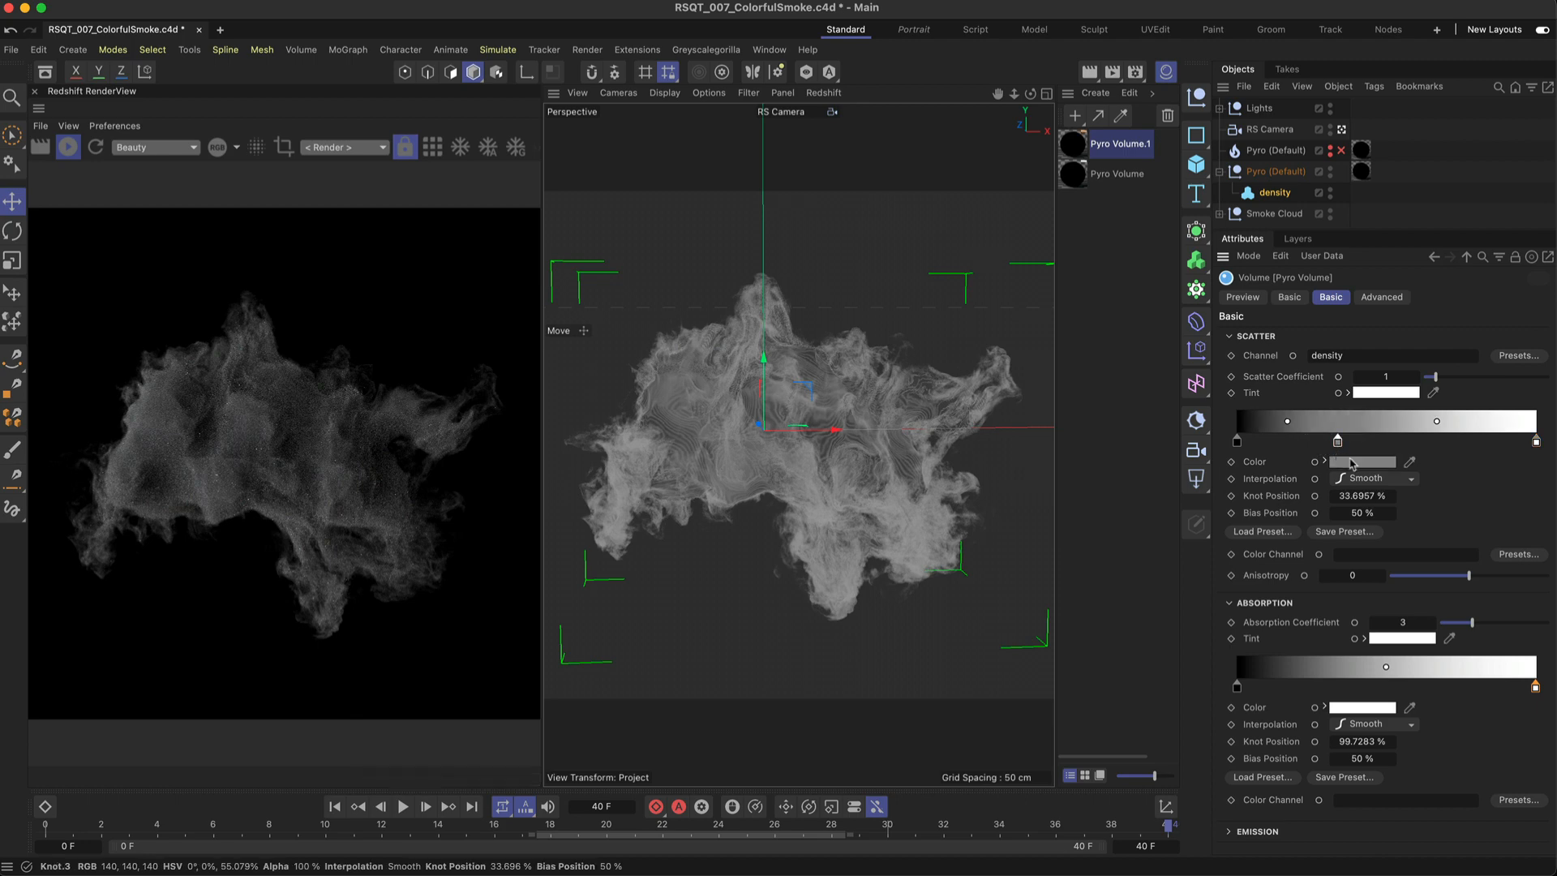
# - Select a knot on the Pyro Volume.1 scatter gradient
pyautogui.click(1361, 461)
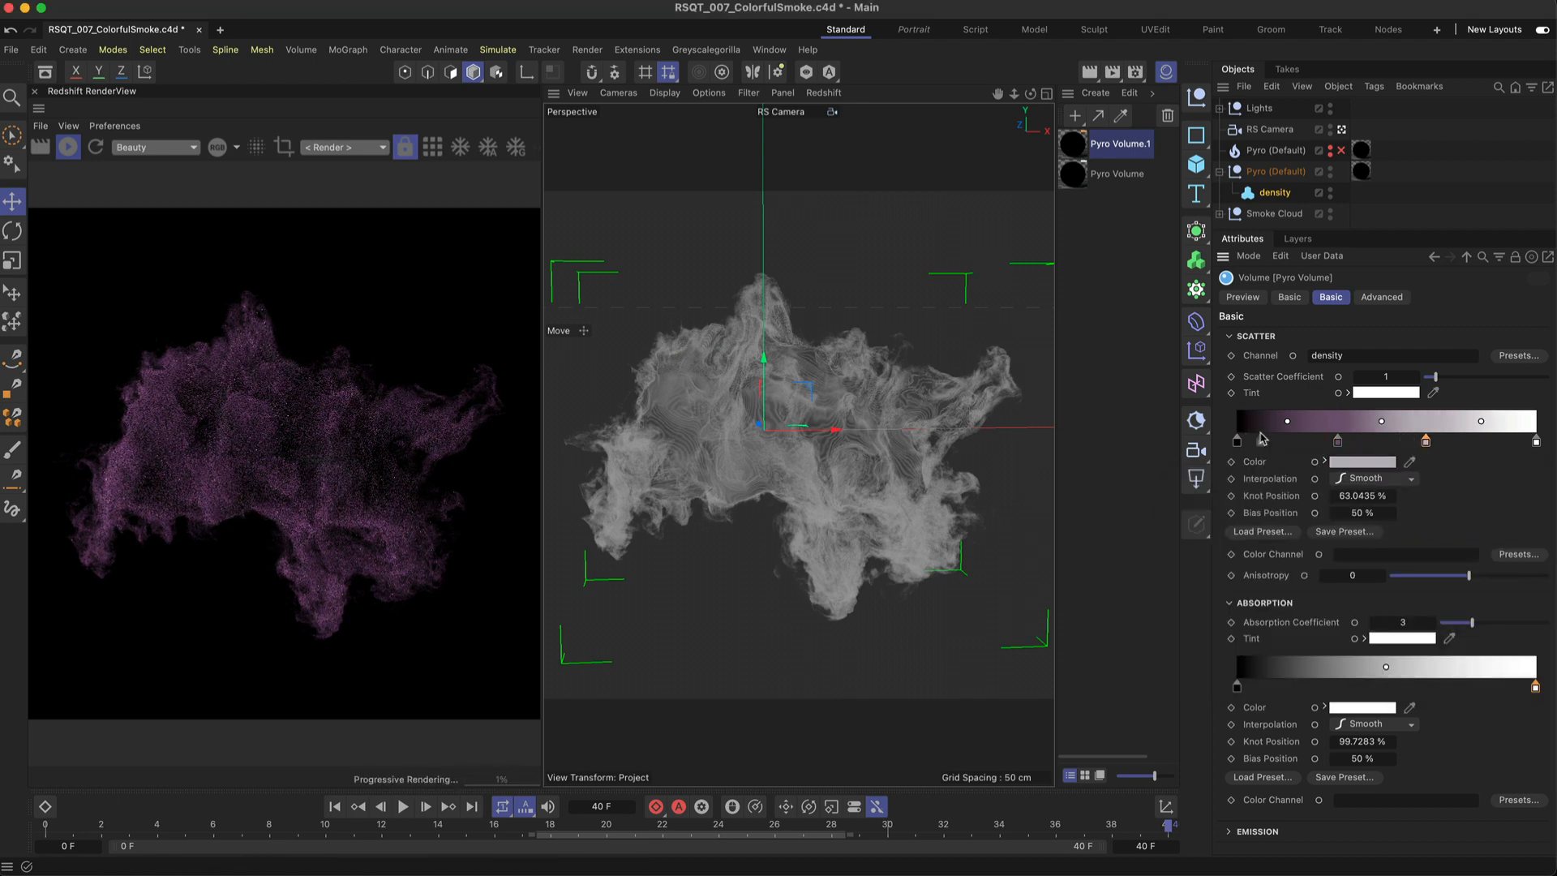
# - Give a scatter gradient knot a muted purple color and slide the cyan knot along the gradient
pyautogui.click(1363, 461)
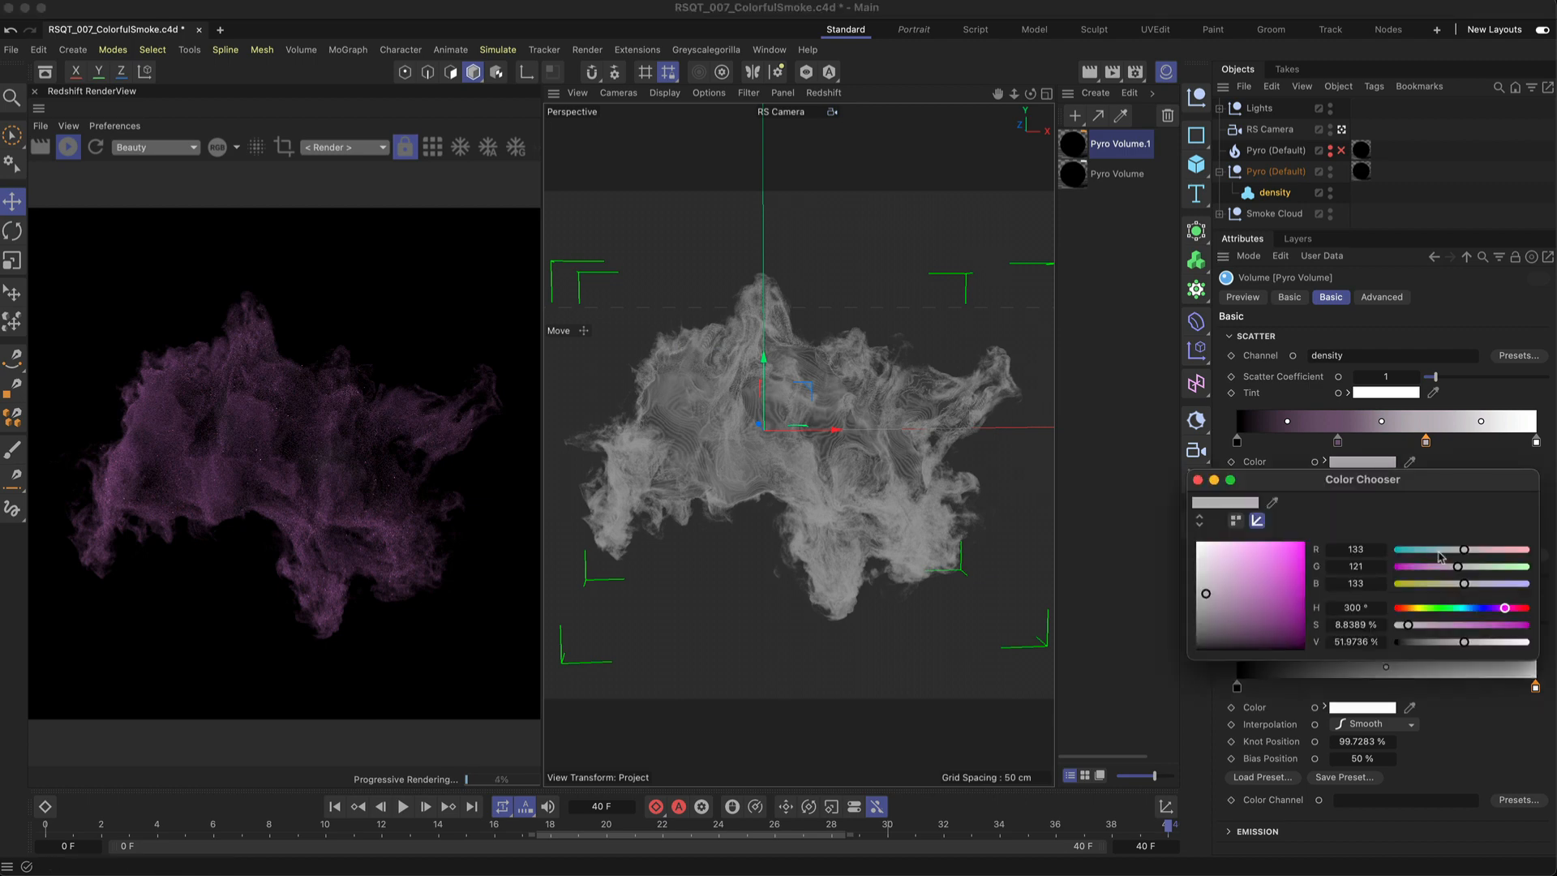
pyautogui.moveTo(1489, 551); pyautogui.dragTo(1458, 552)
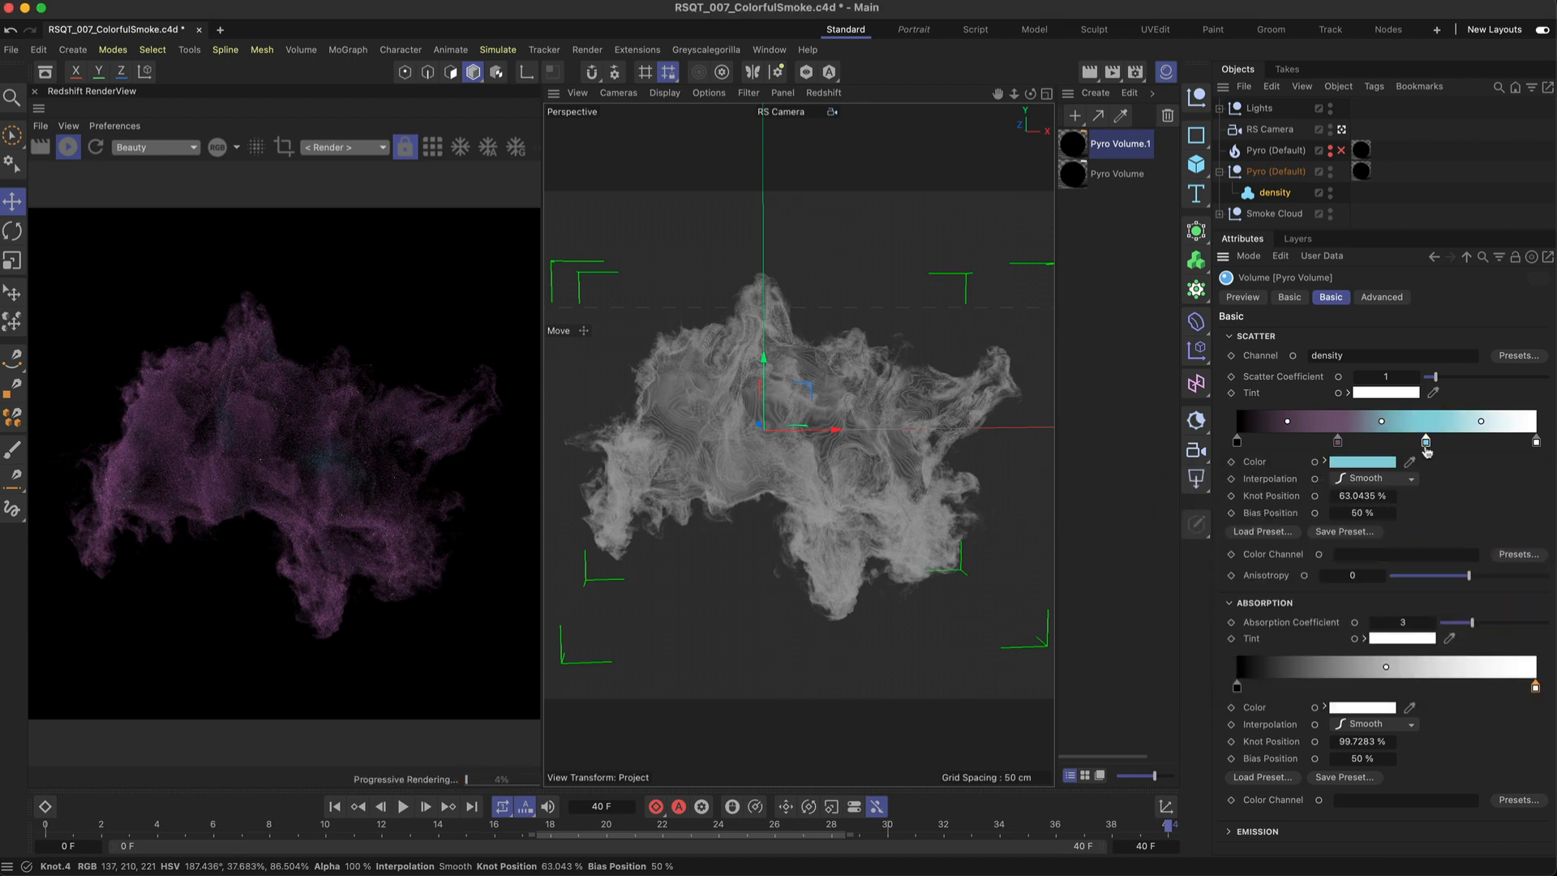
pyautogui.moveTo(1425, 442); pyautogui.dragTo(1313, 442)
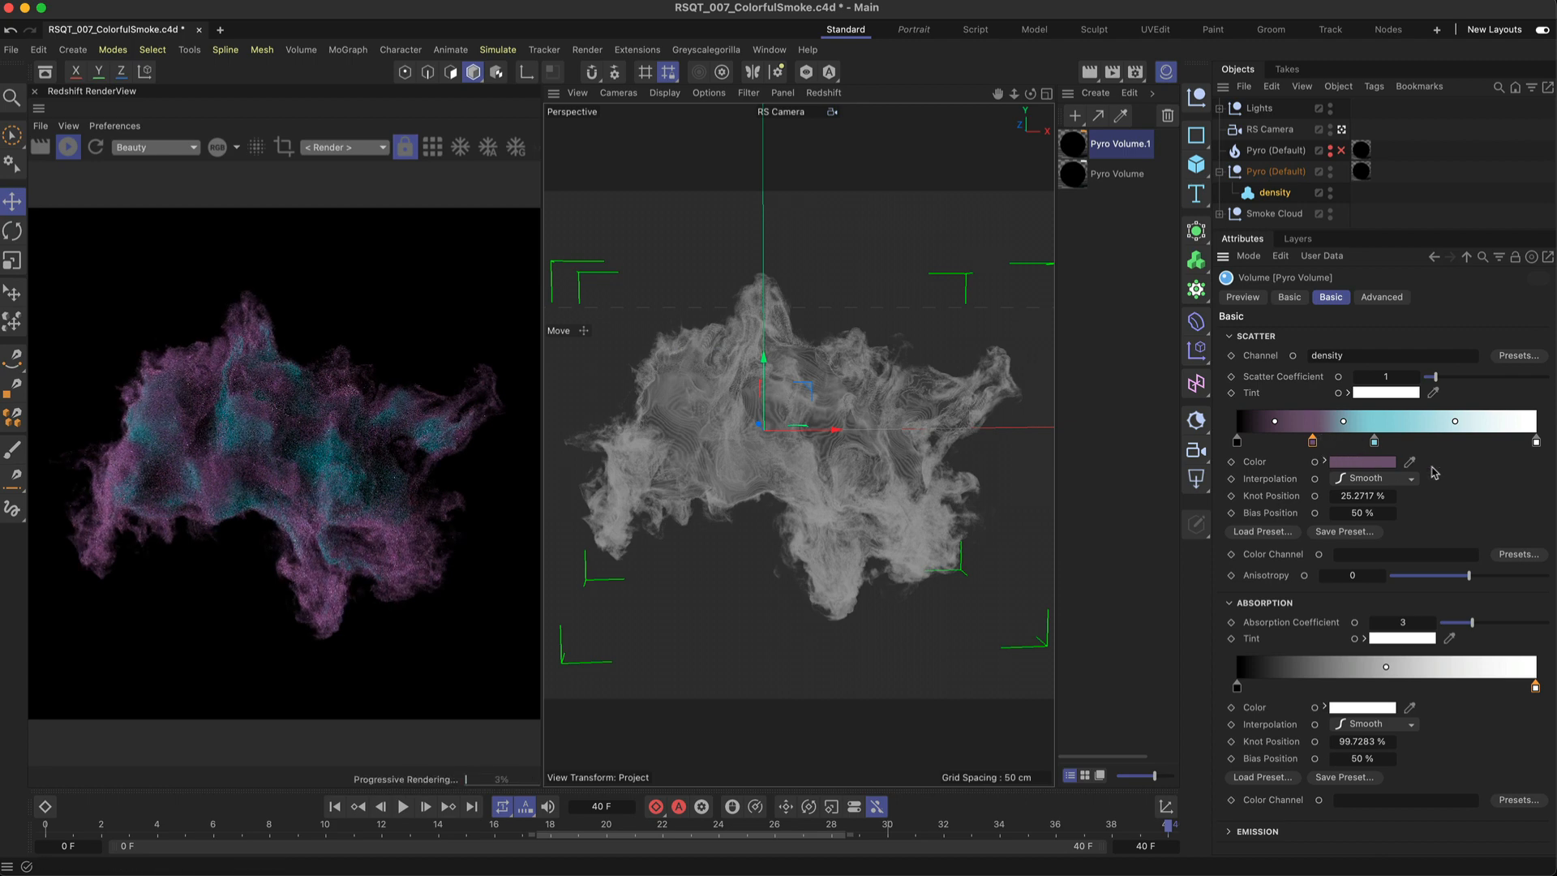
pyautogui.click(1323, 460)
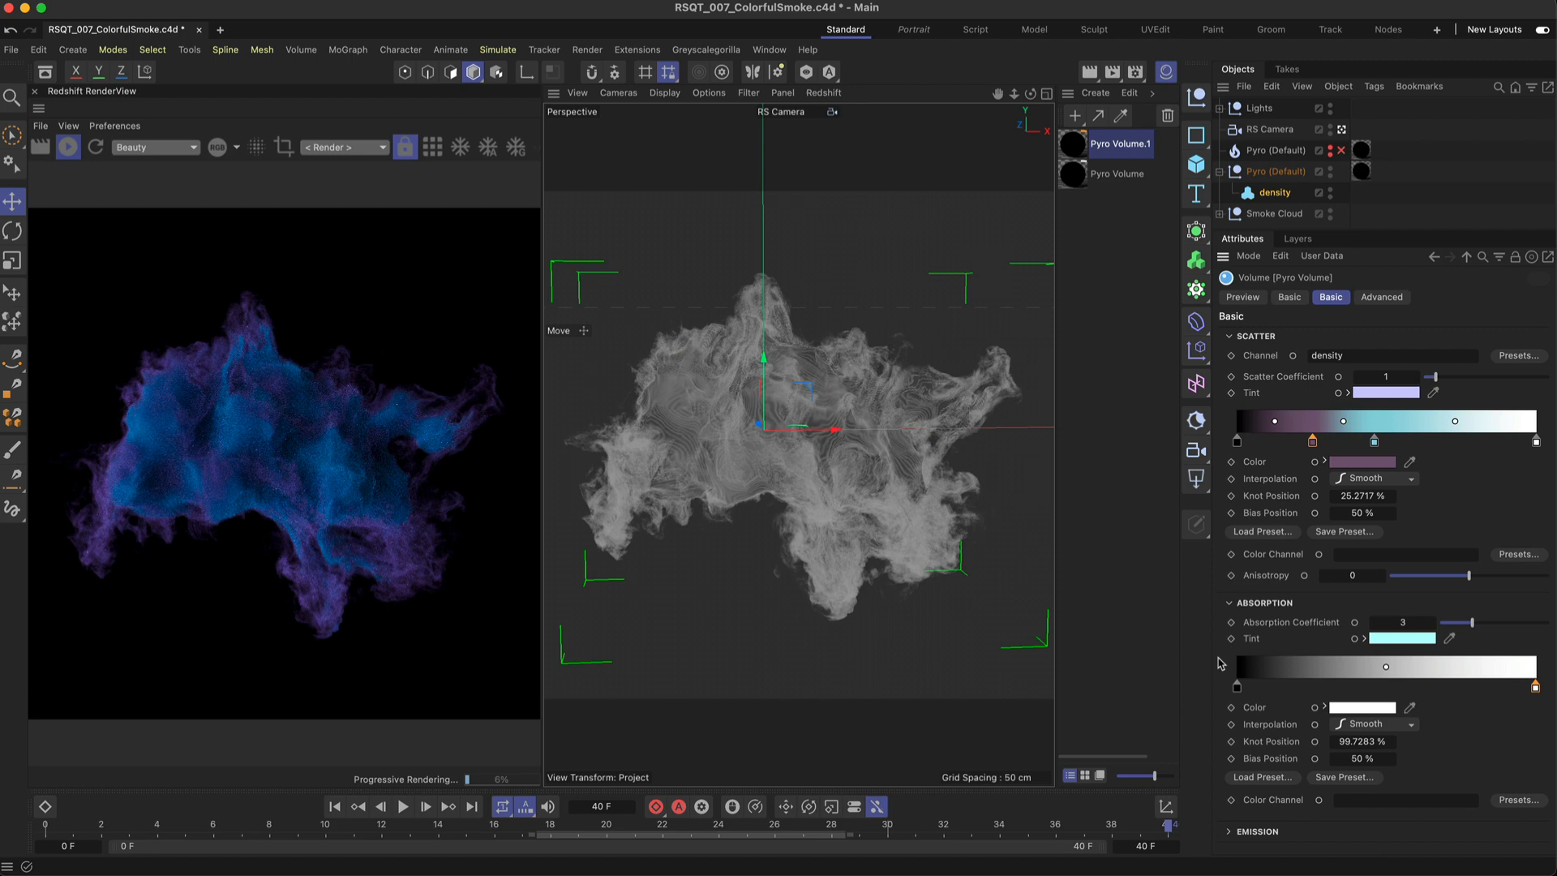
pyautogui.moveTo(1464, 733)
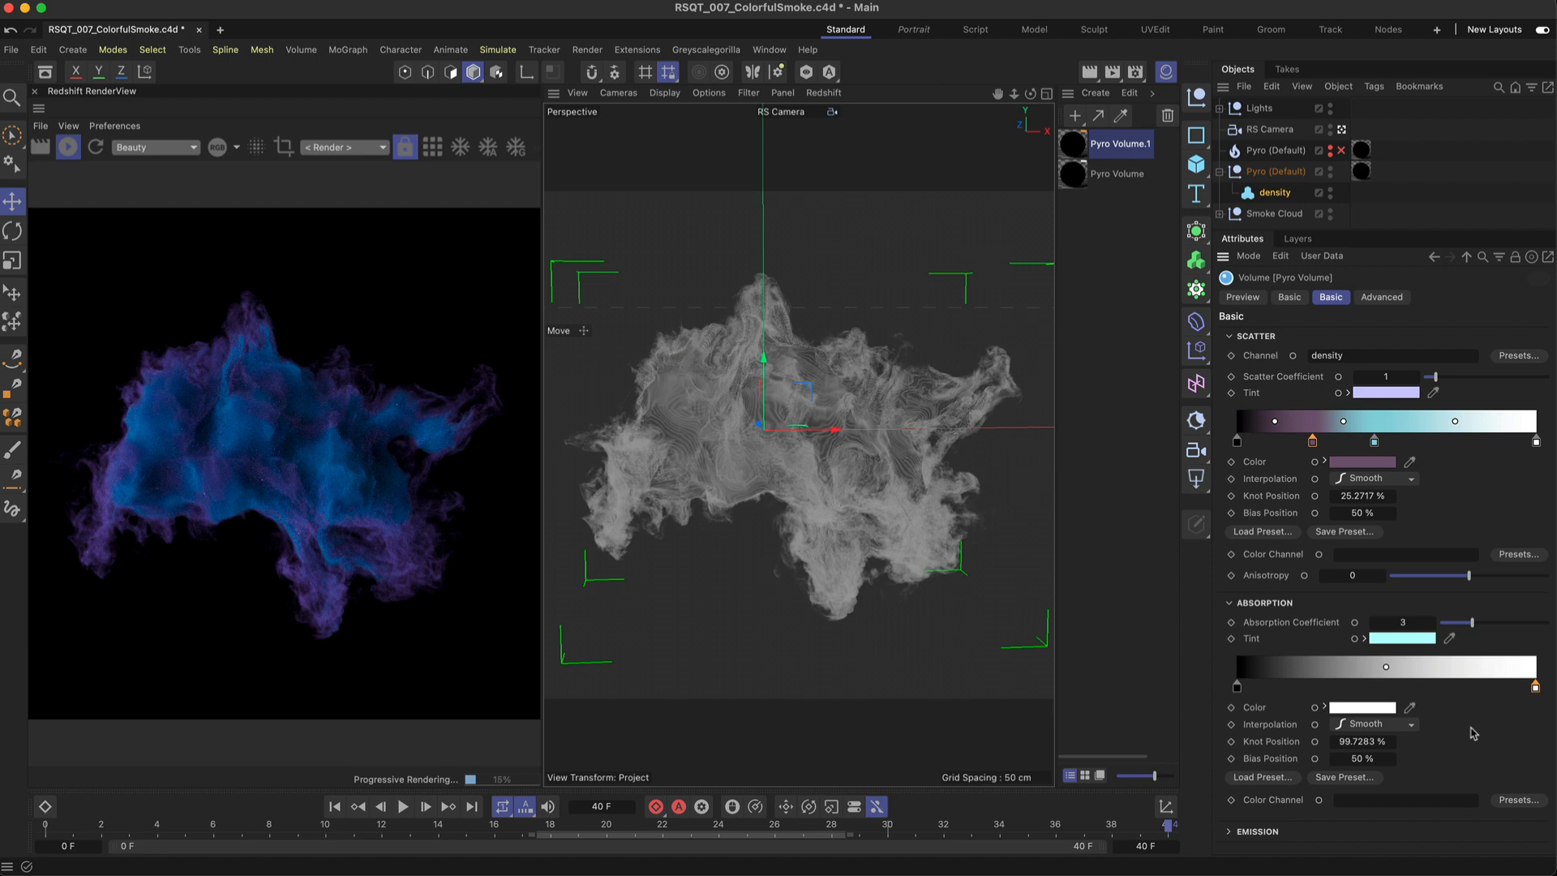
# - Expand the Lights null and enable the purple (intensity 50) and blue (80) RS Area Lights
pyautogui.click(1218, 107)
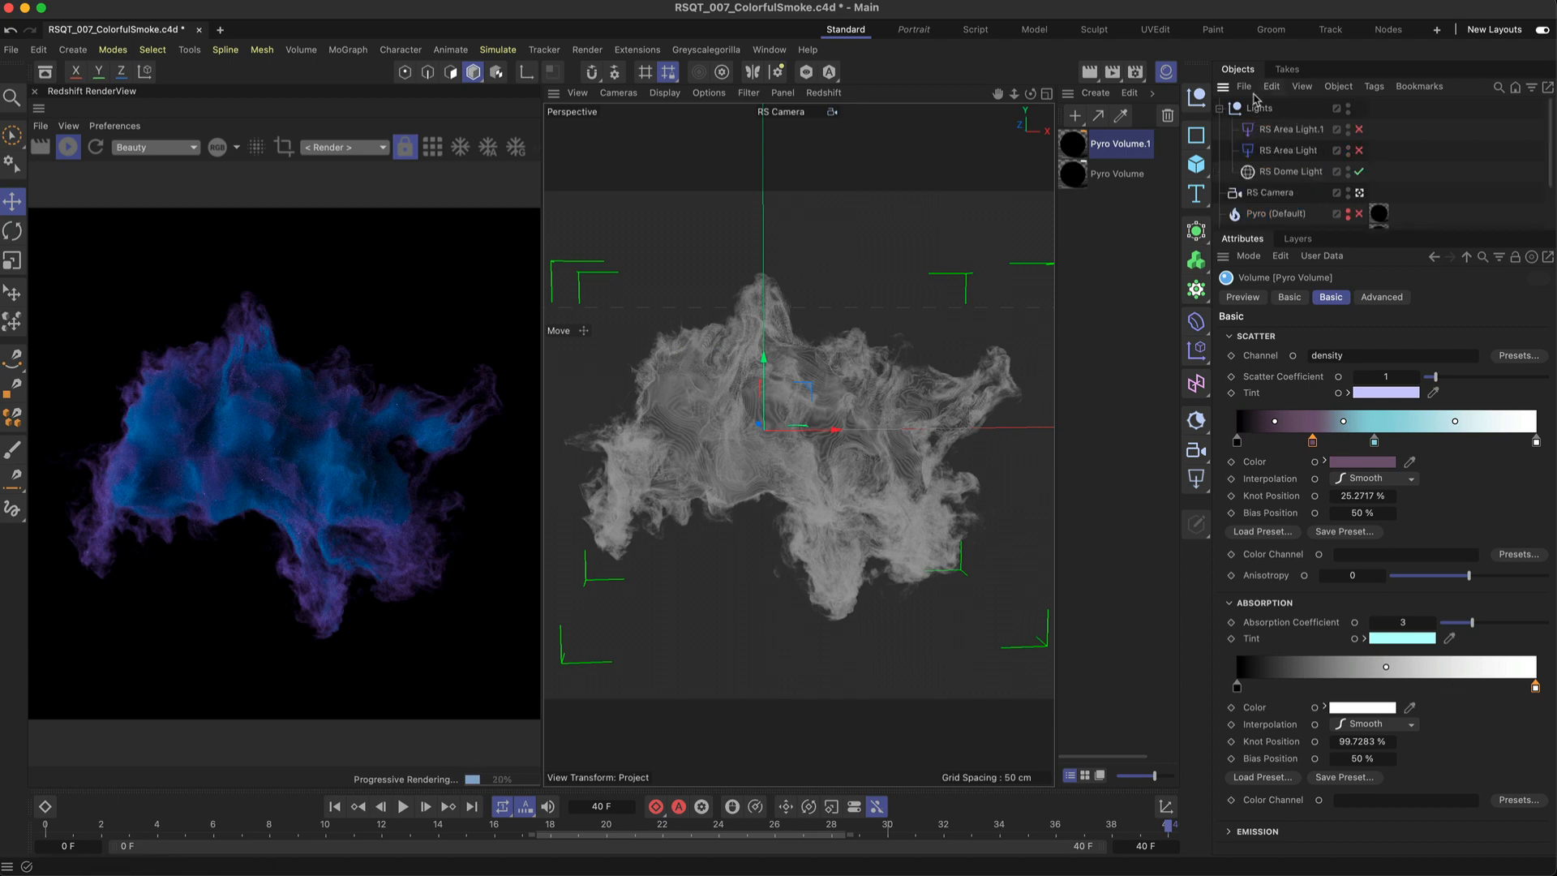
pyautogui.click(1288, 129)
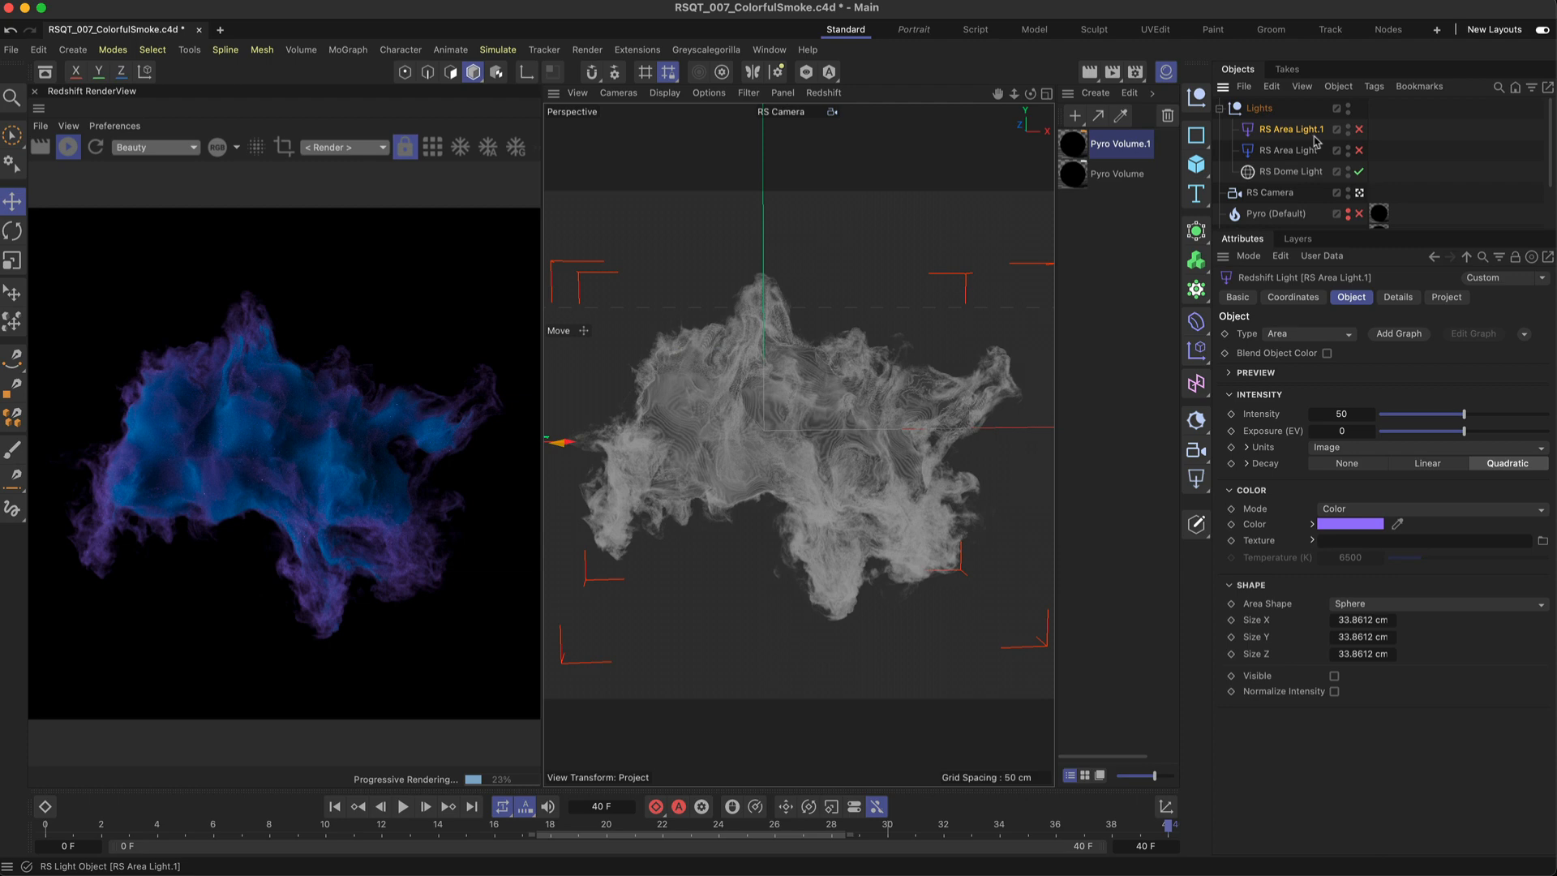
pyautogui.click(1358, 129)
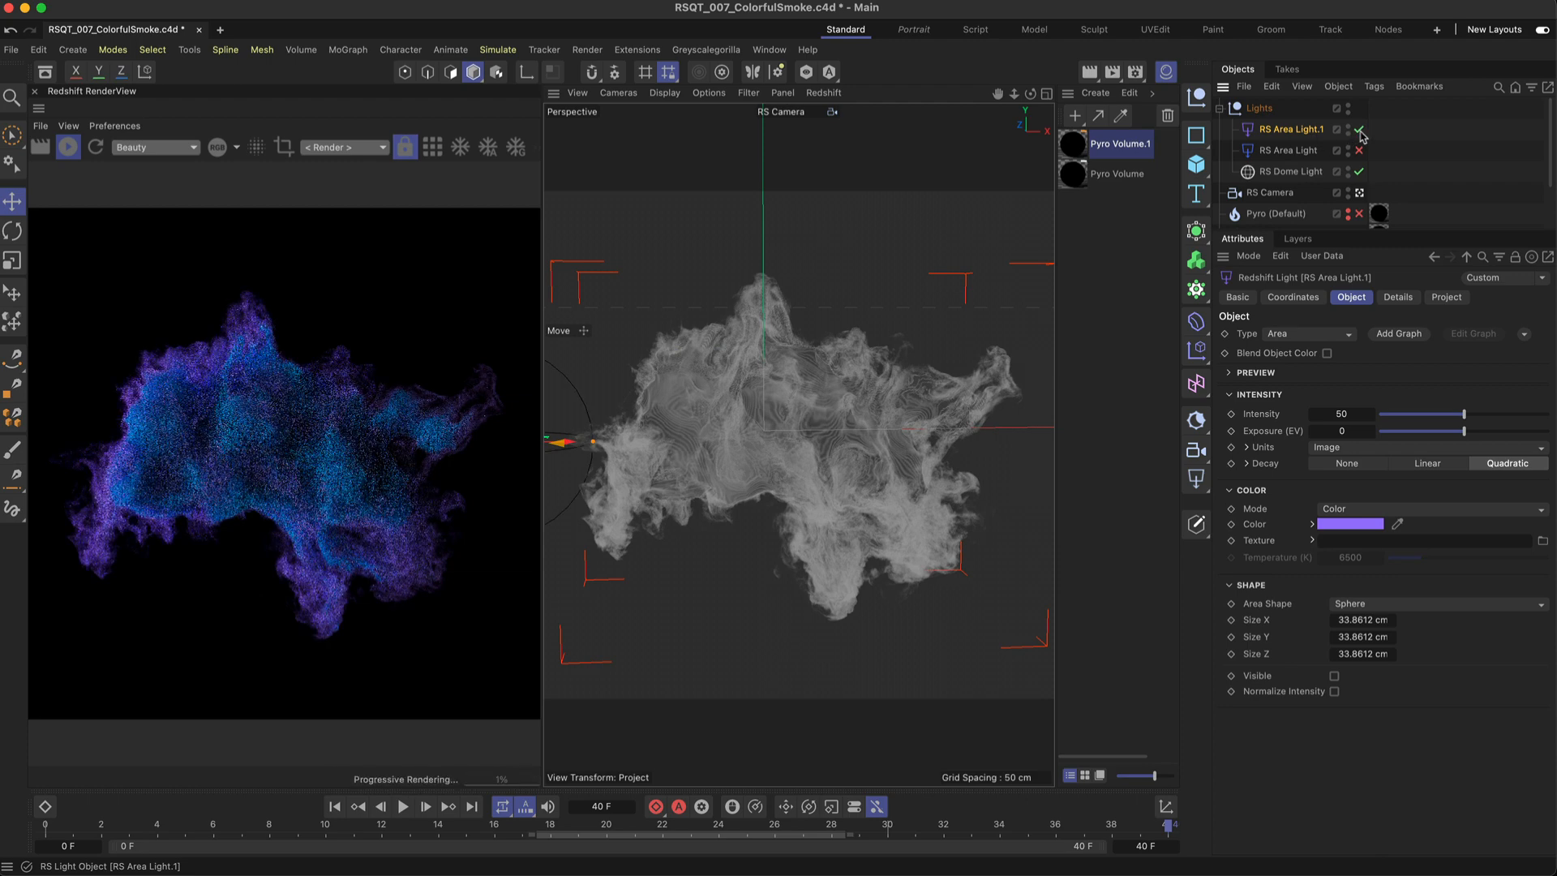
pyautogui.click(1287, 150)
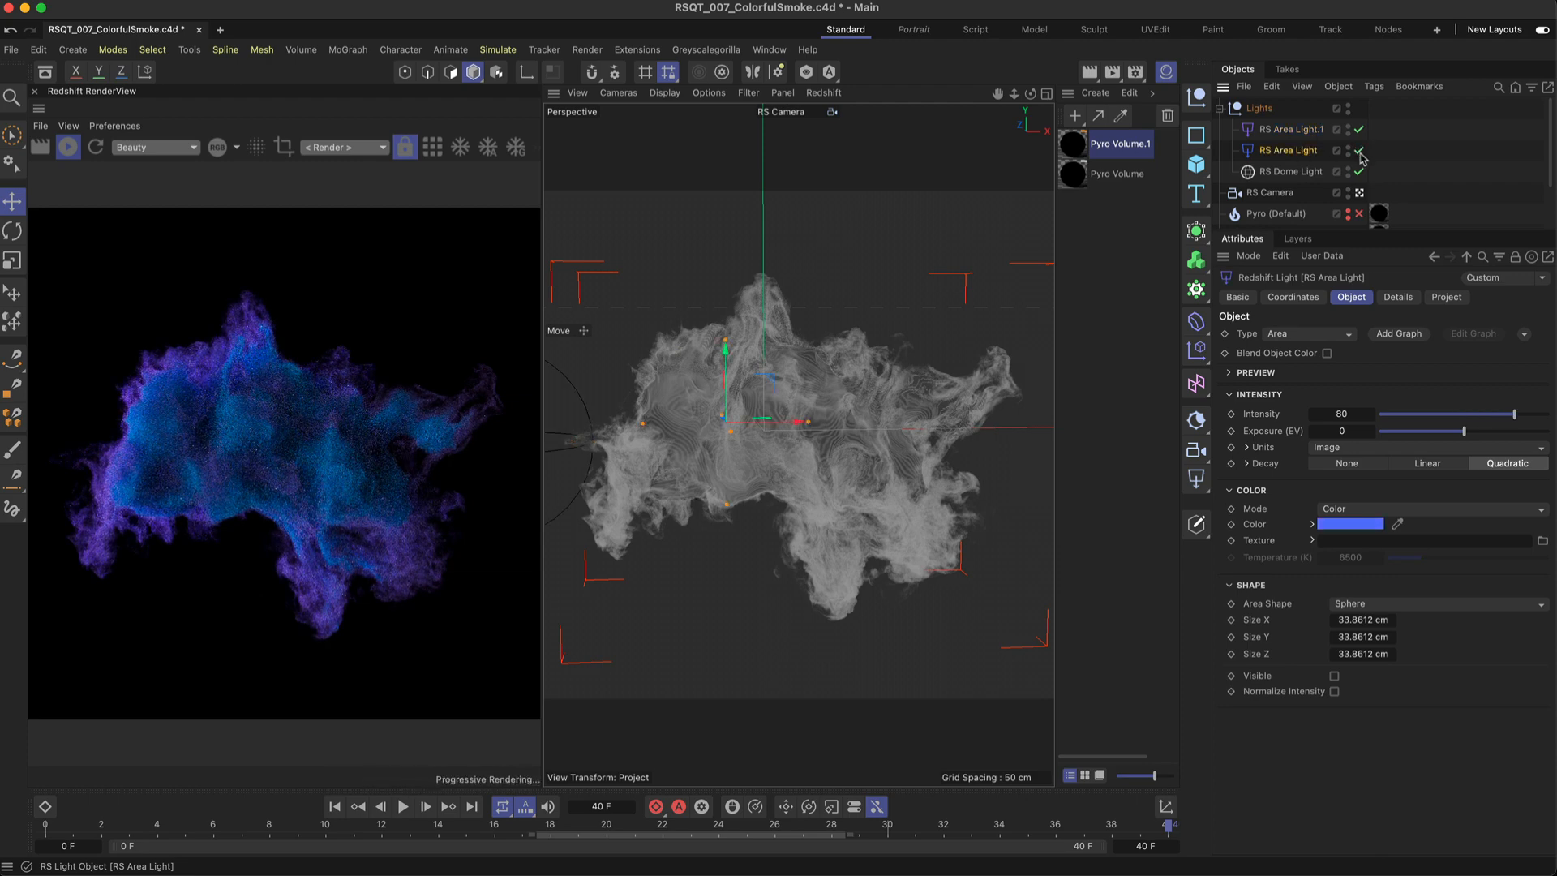
pyautogui.click(1362, 156)
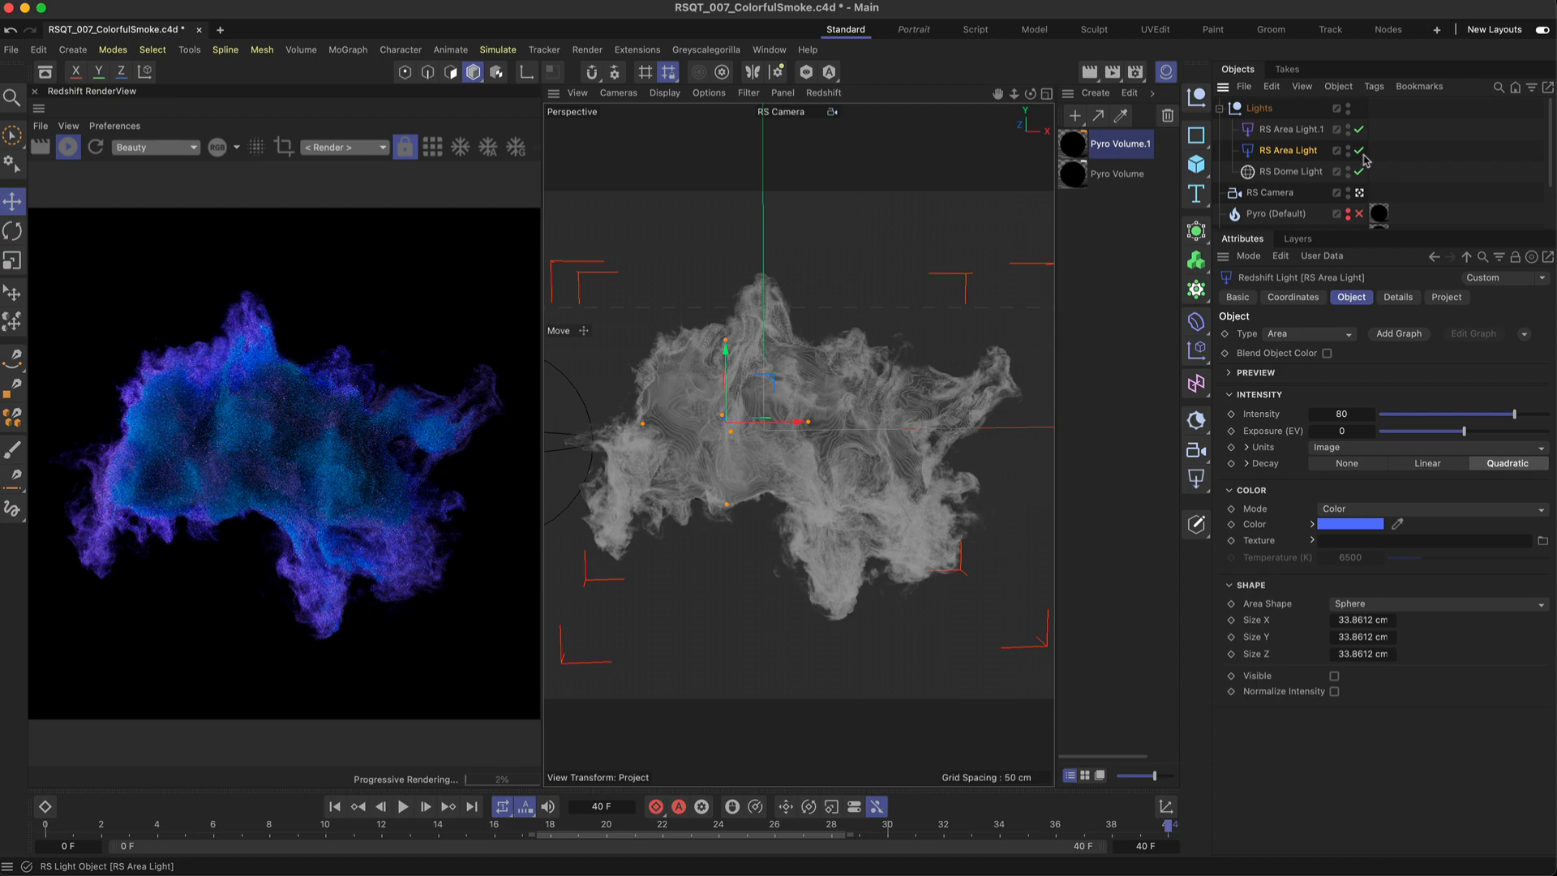